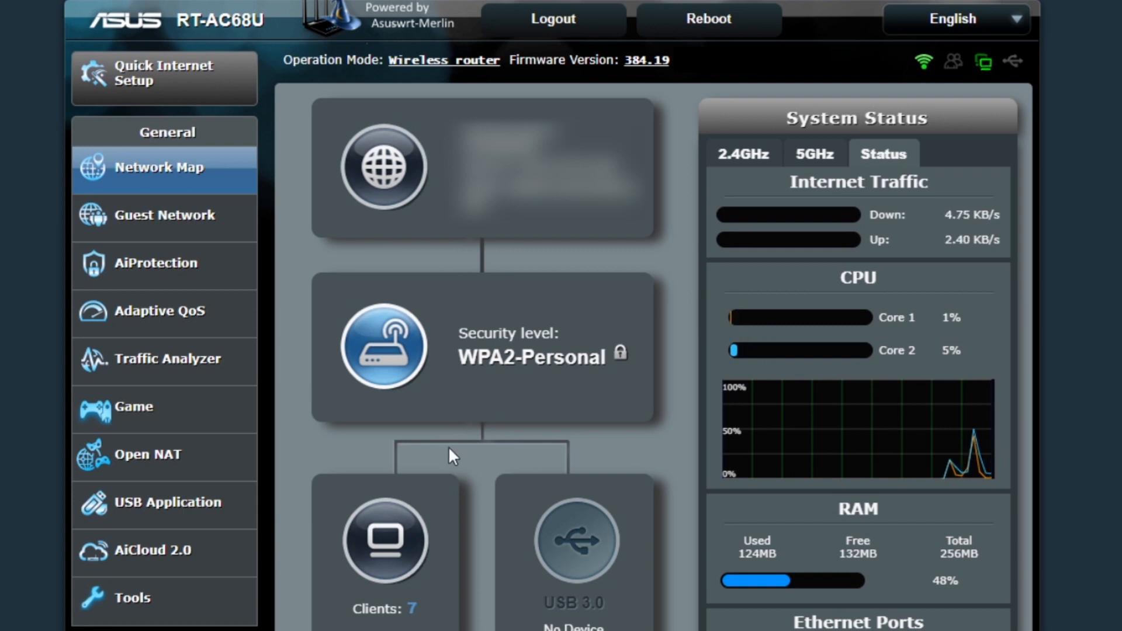
mouse_move(156, 263)
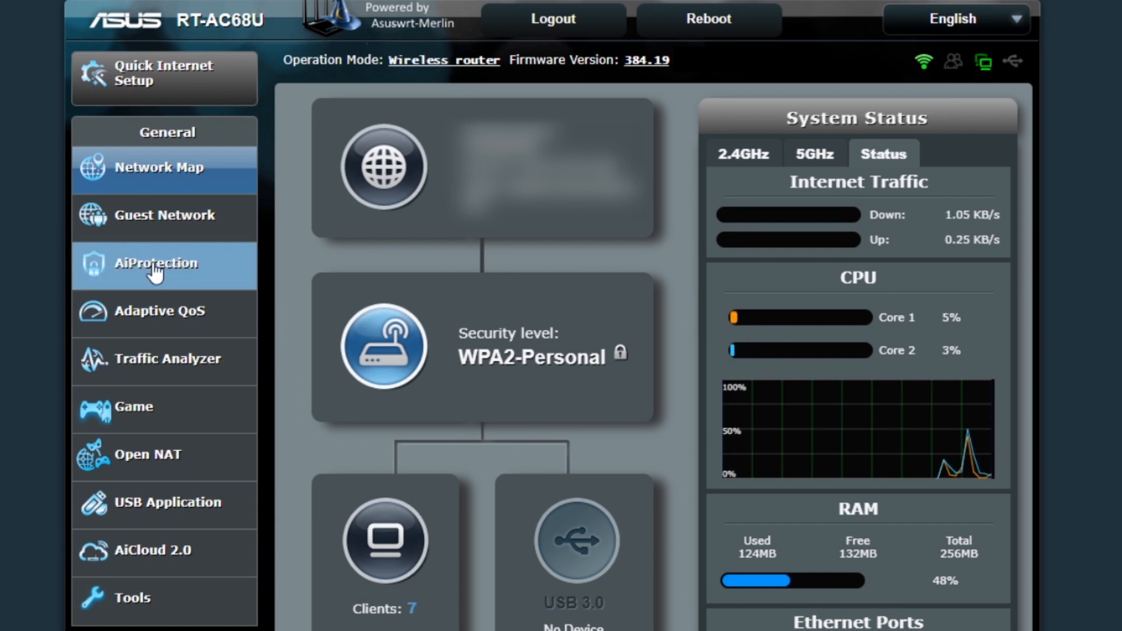
mouse_move(225, 267)
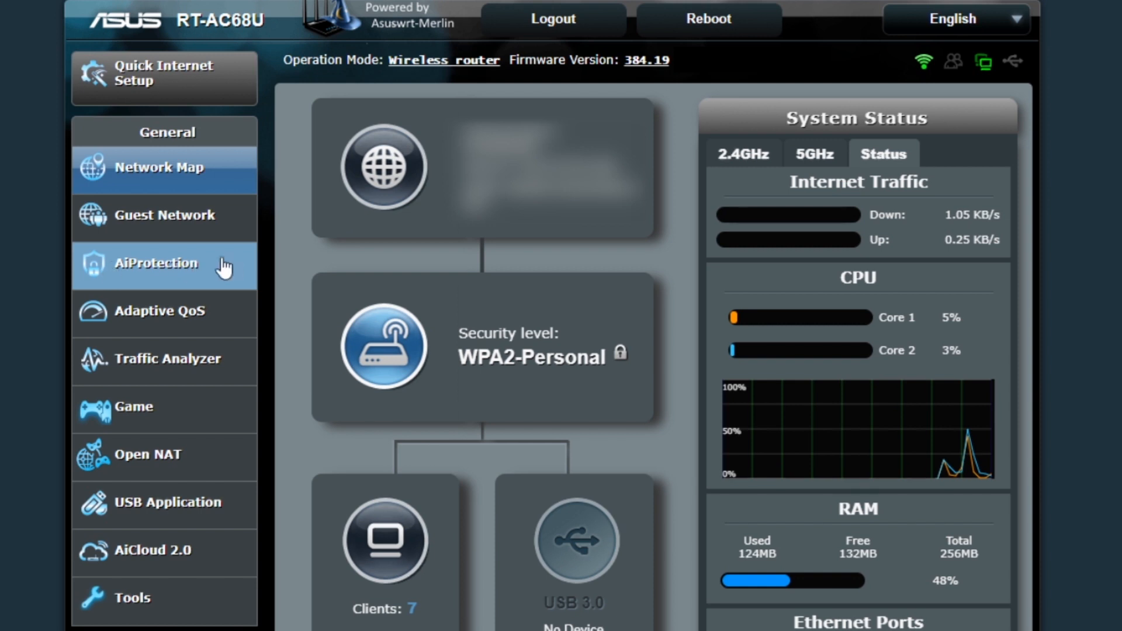
Show the AiProtection overview with Network Protection and Parental Controls sections.
click(155, 263)
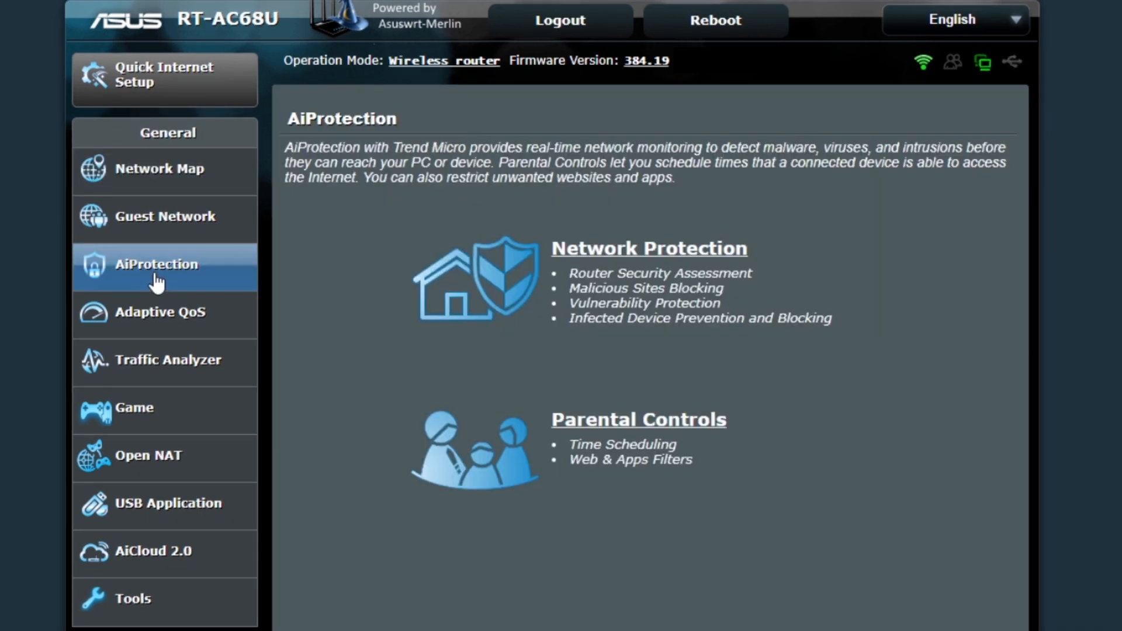
mouse_move(521, 269)
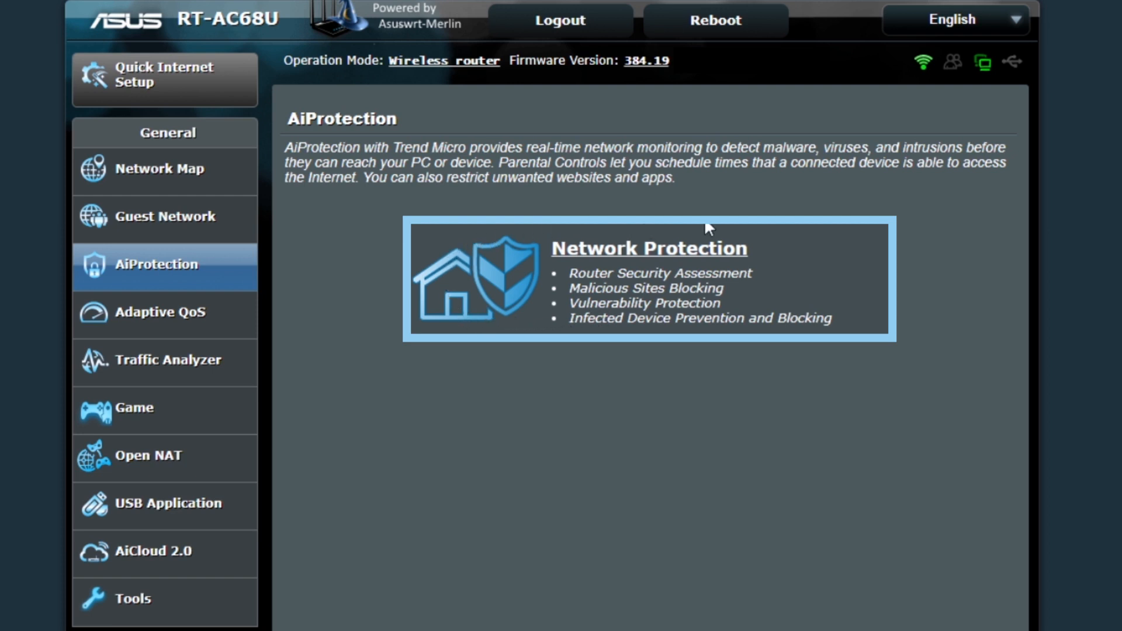
mouse_move(470, 318)
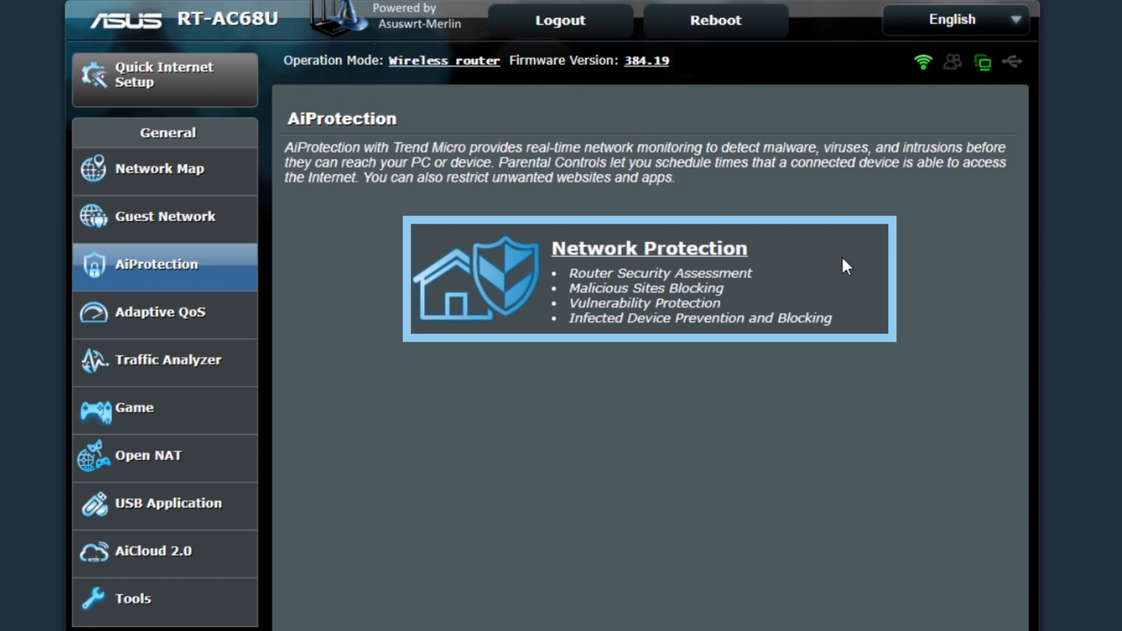
mouse_move(465, 243)
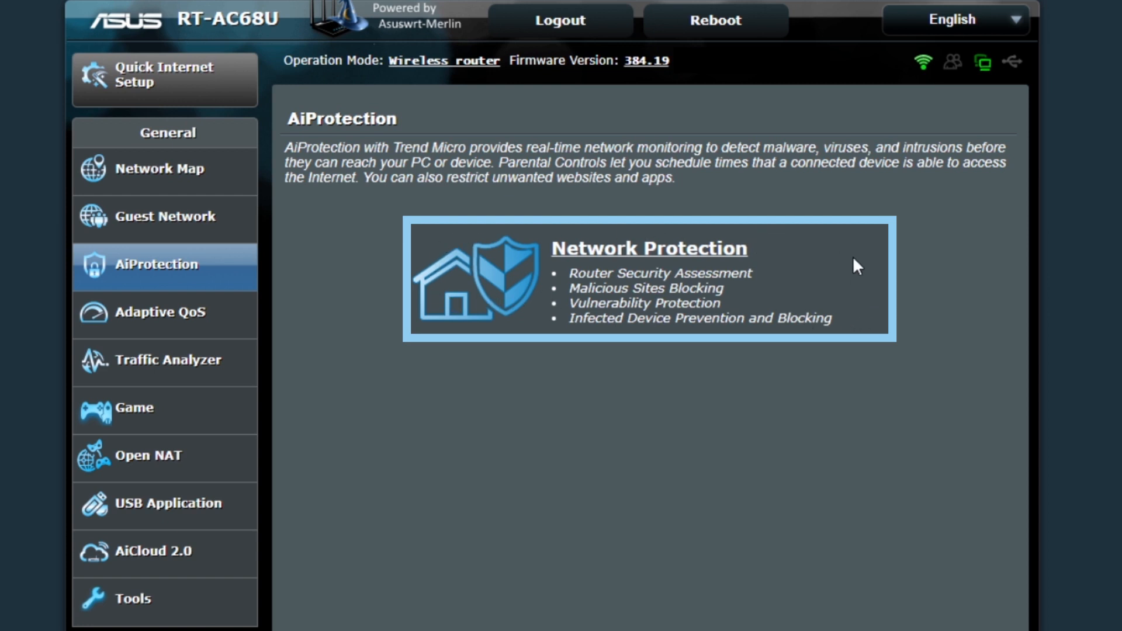
mouse_move(831, 259)
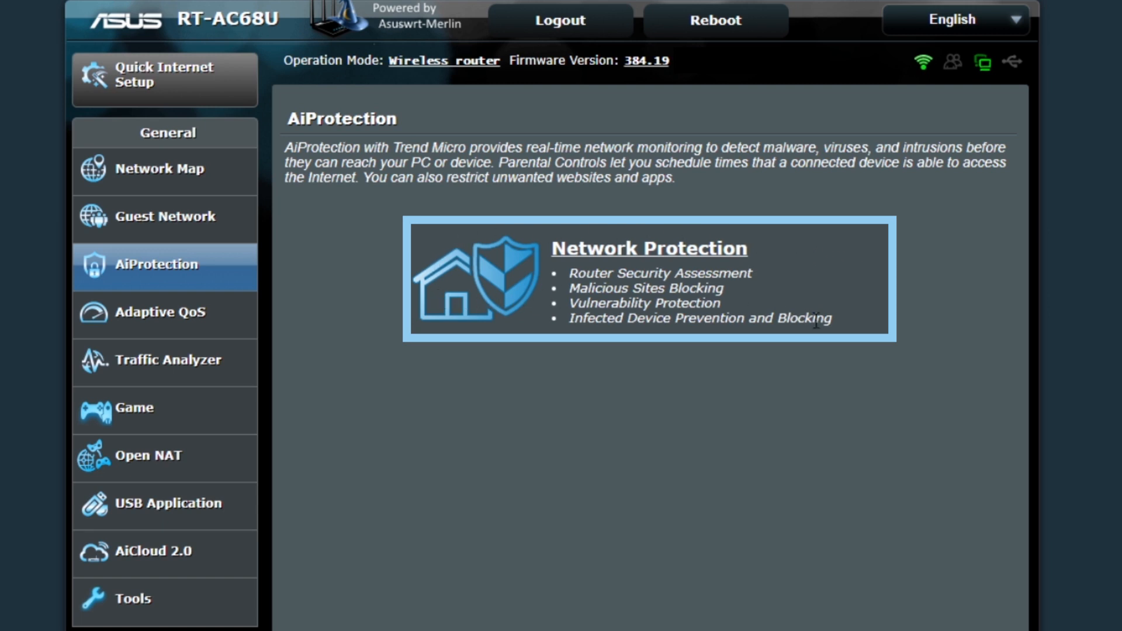
mouse_move(509, 232)
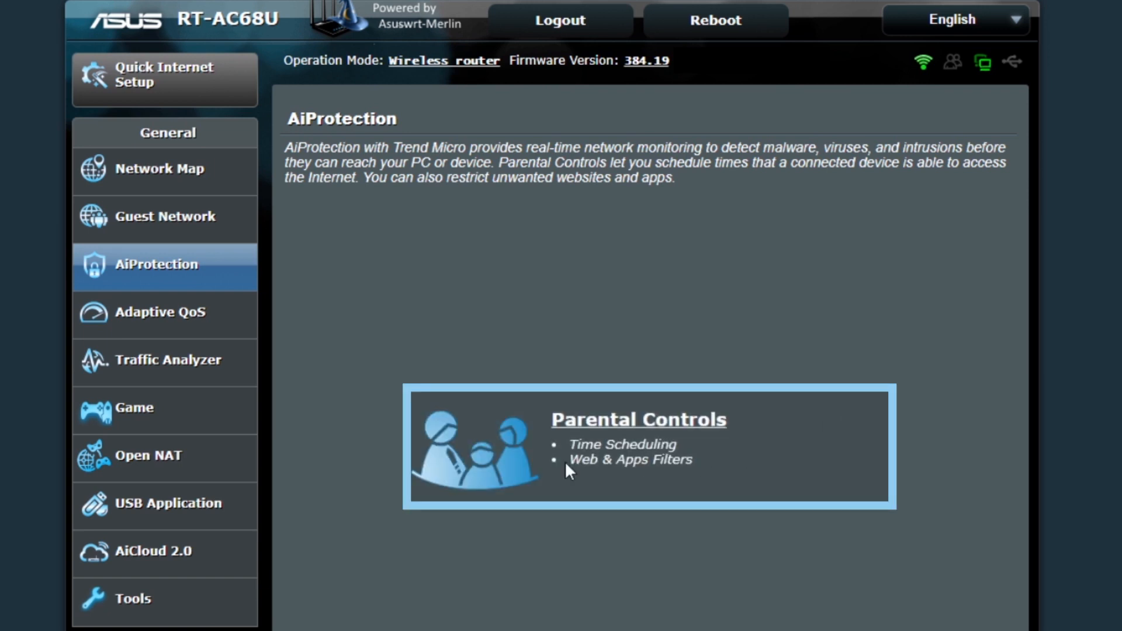
mouse_move(629, 407)
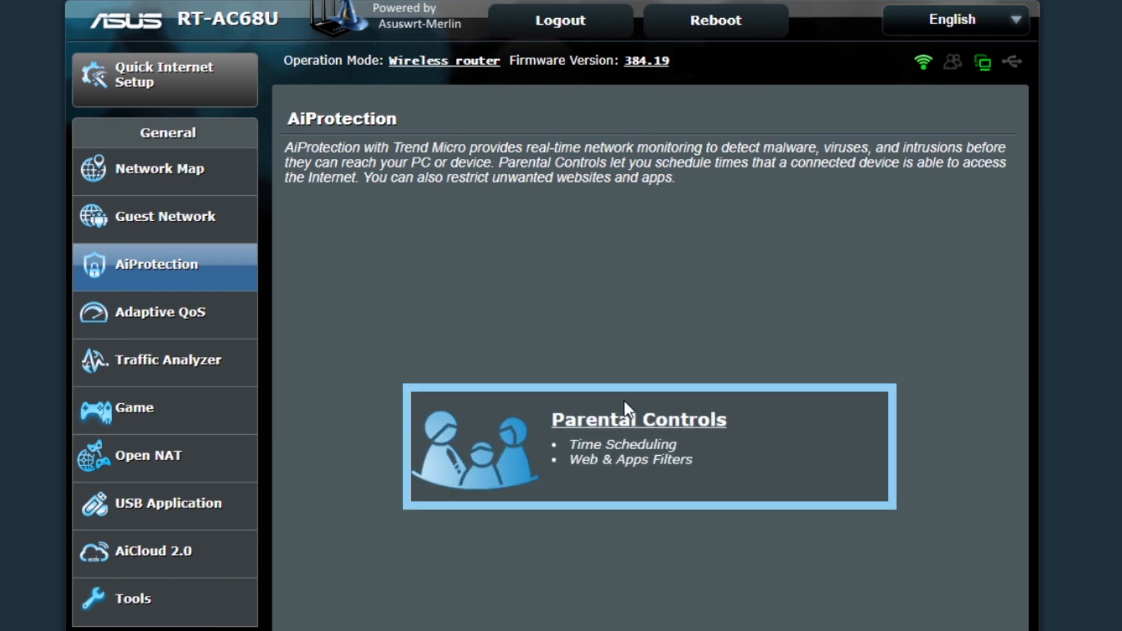
mouse_move(647, 486)
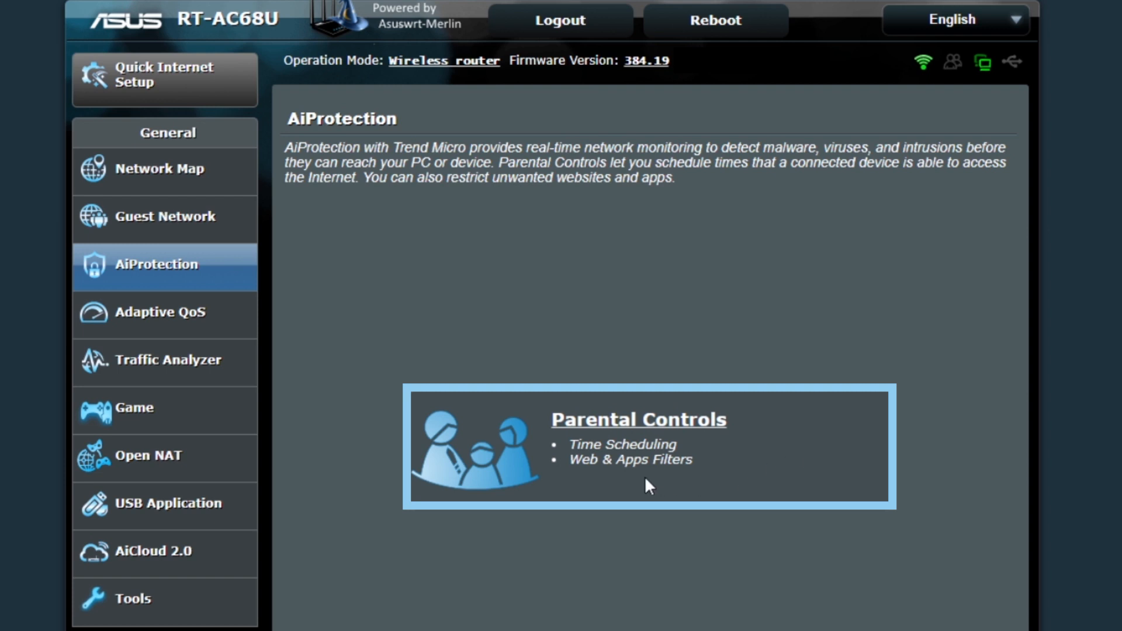
mouse_move(657, 422)
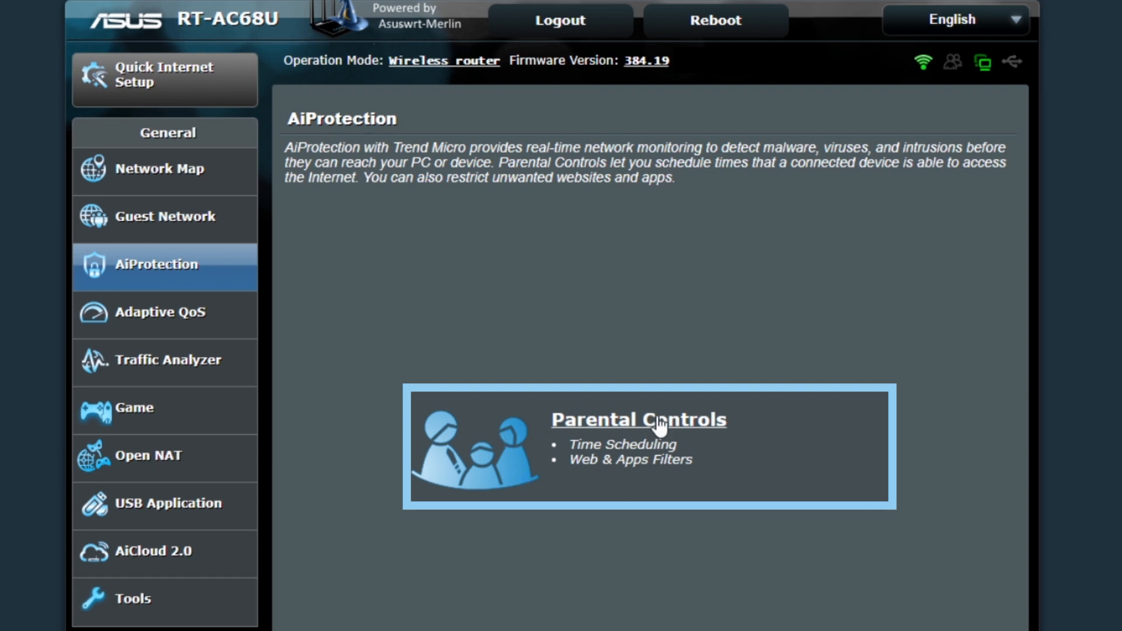
Bring up the Parental Controls Web & Apps Filters page, filter still off.
click(639, 419)
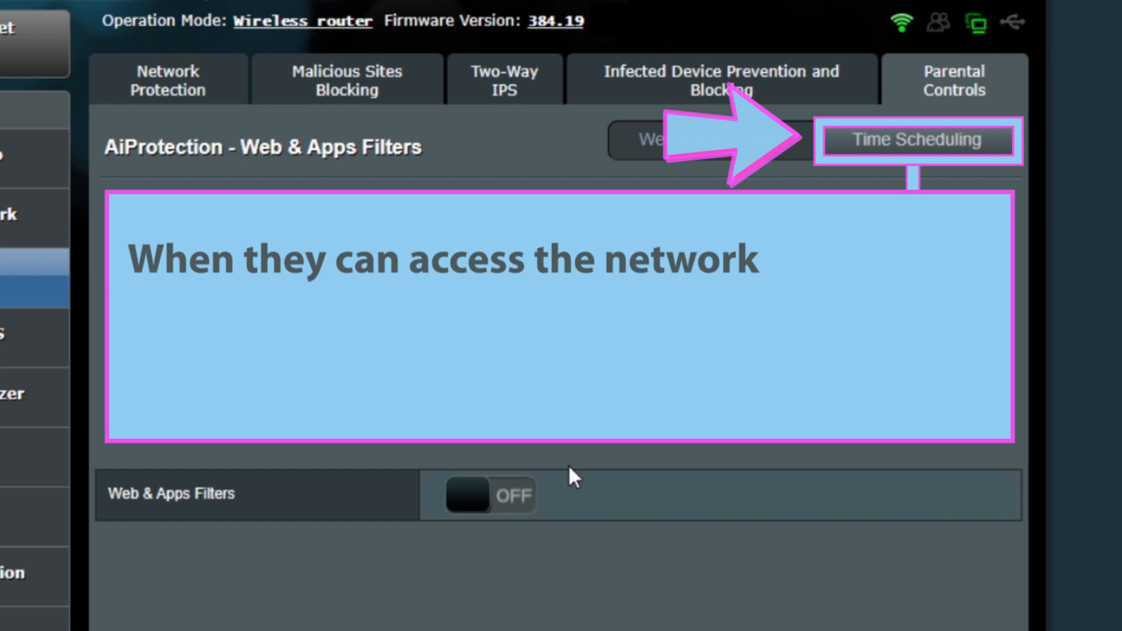
click(712, 139)
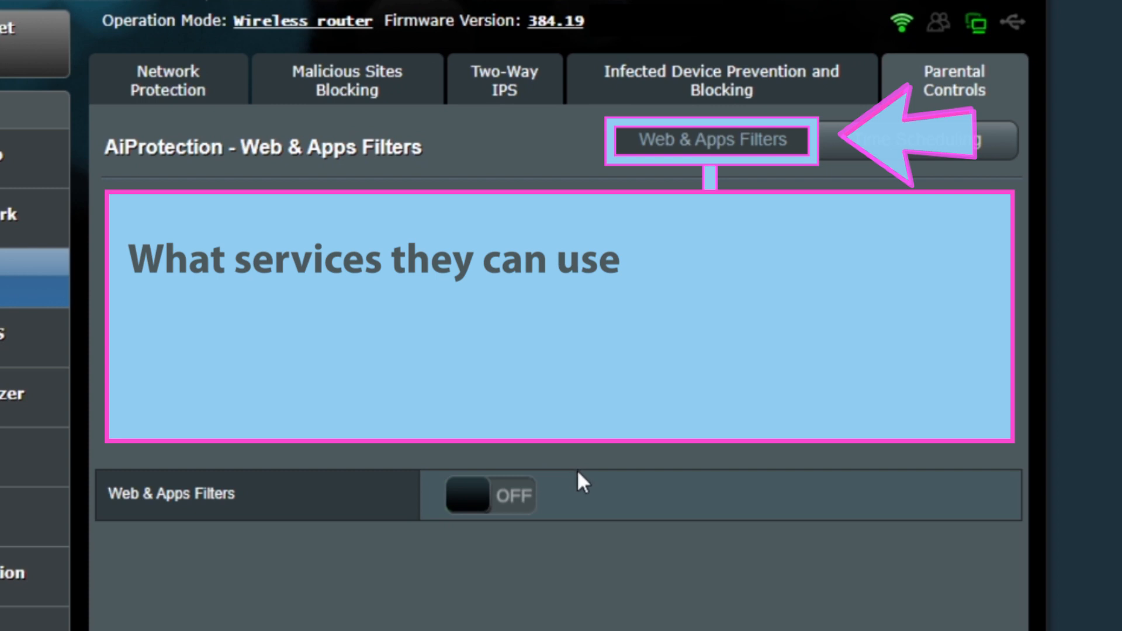
mouse_move(587, 457)
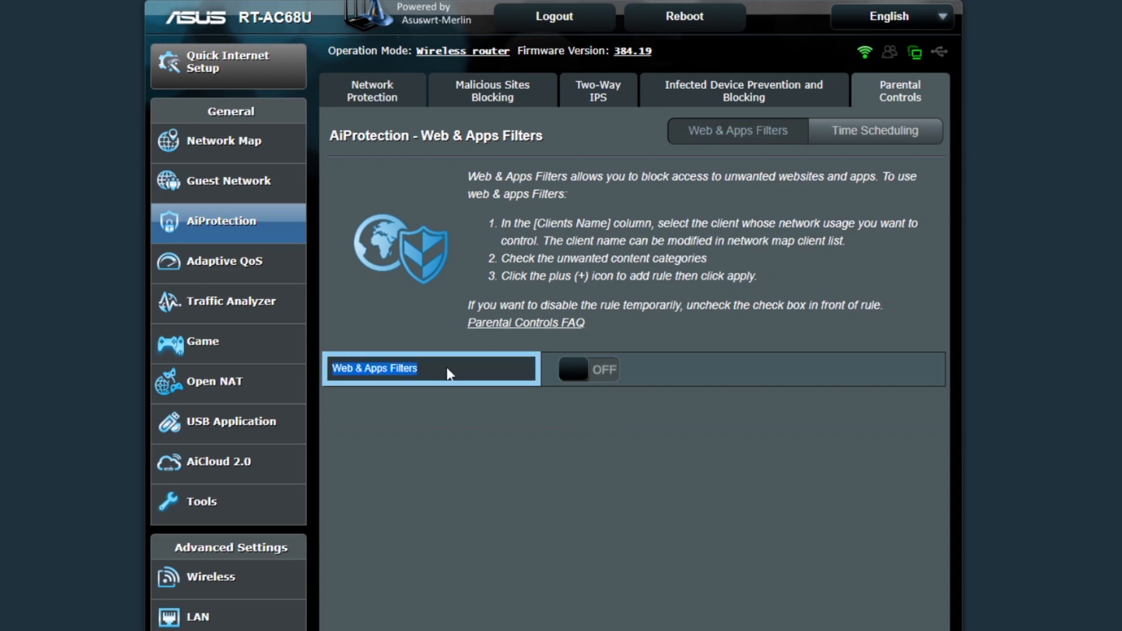
Switch Web & Apps Filters on and select Behfor-Laptop as the client to filter.
click(587, 369)
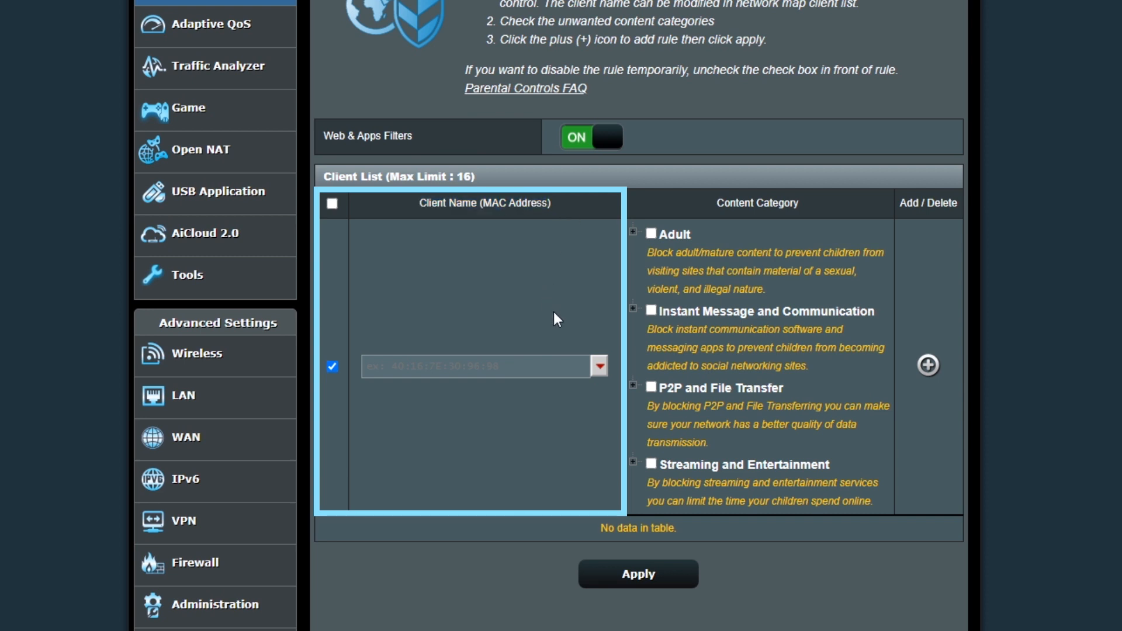
click(599, 366)
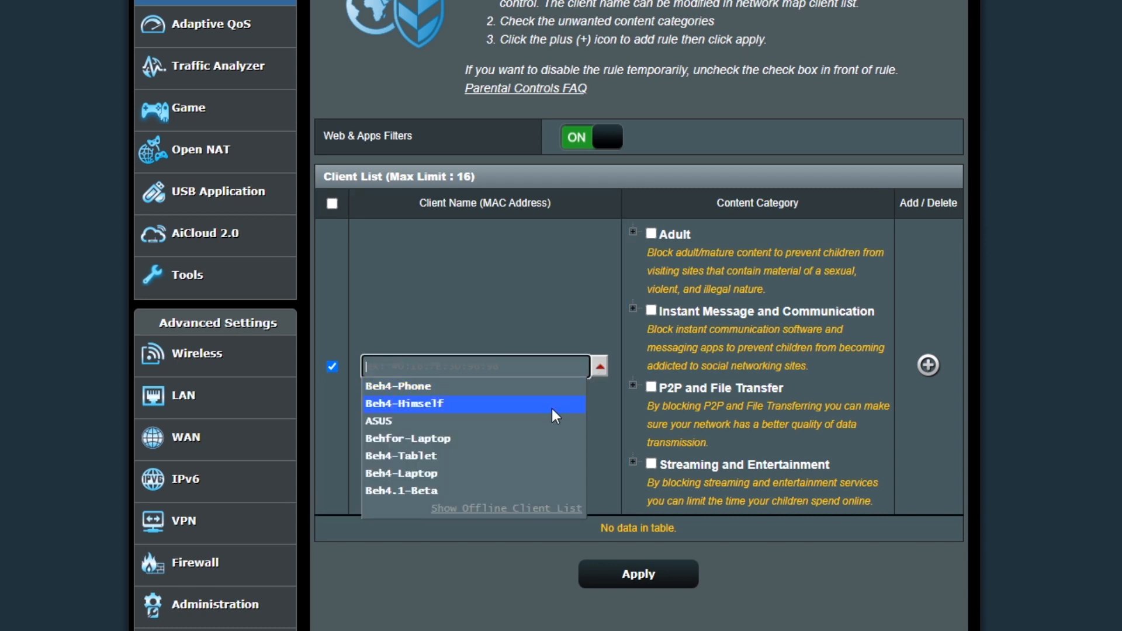
mouse_move(531, 413)
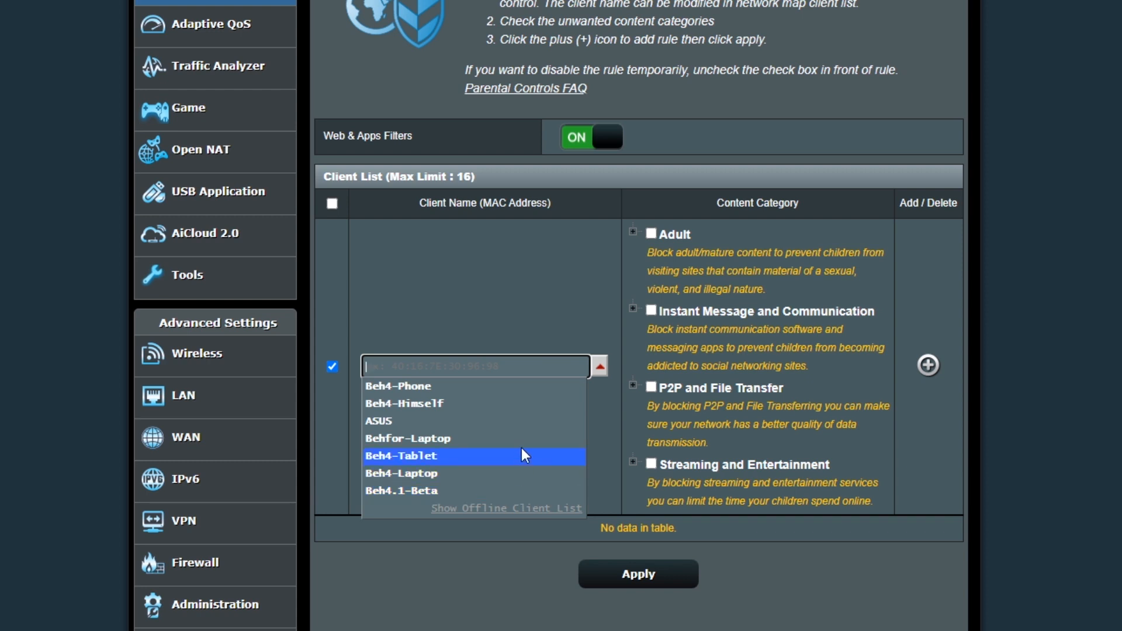
click(407, 438)
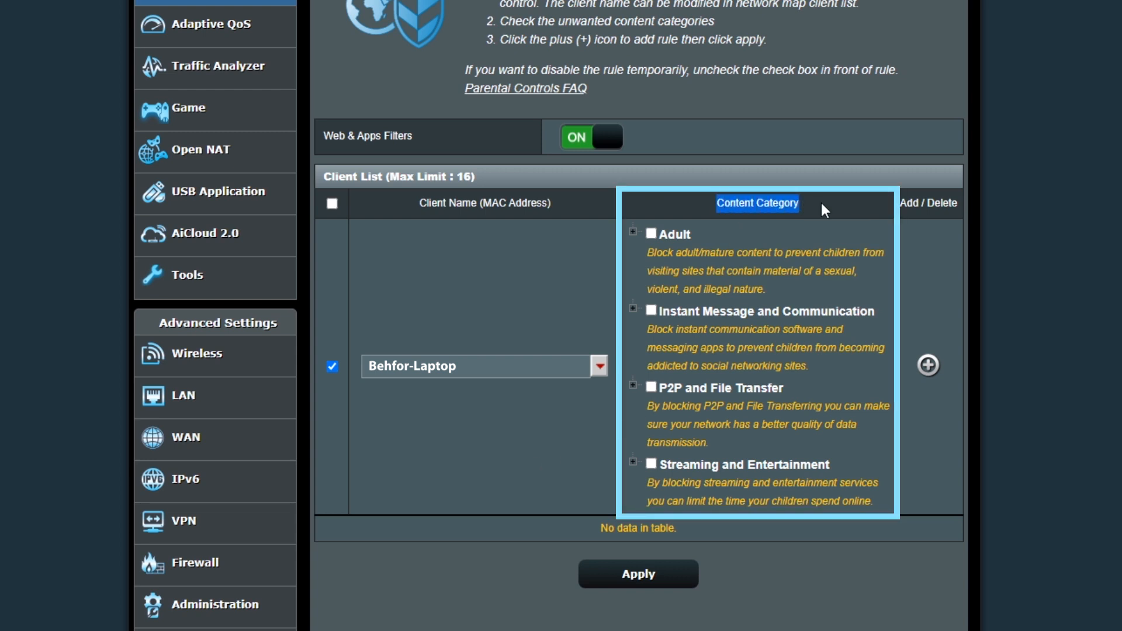
Block Adult and Streaming content for Behfor-Laptop, add the rule and apply it.
click(650, 234)
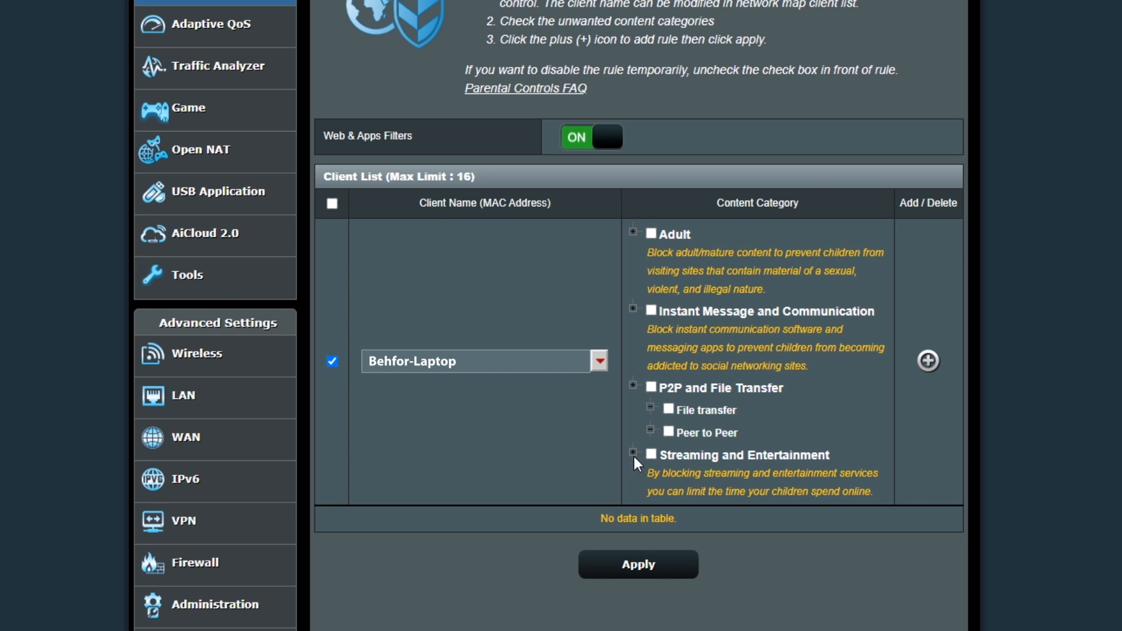
click(631, 386)
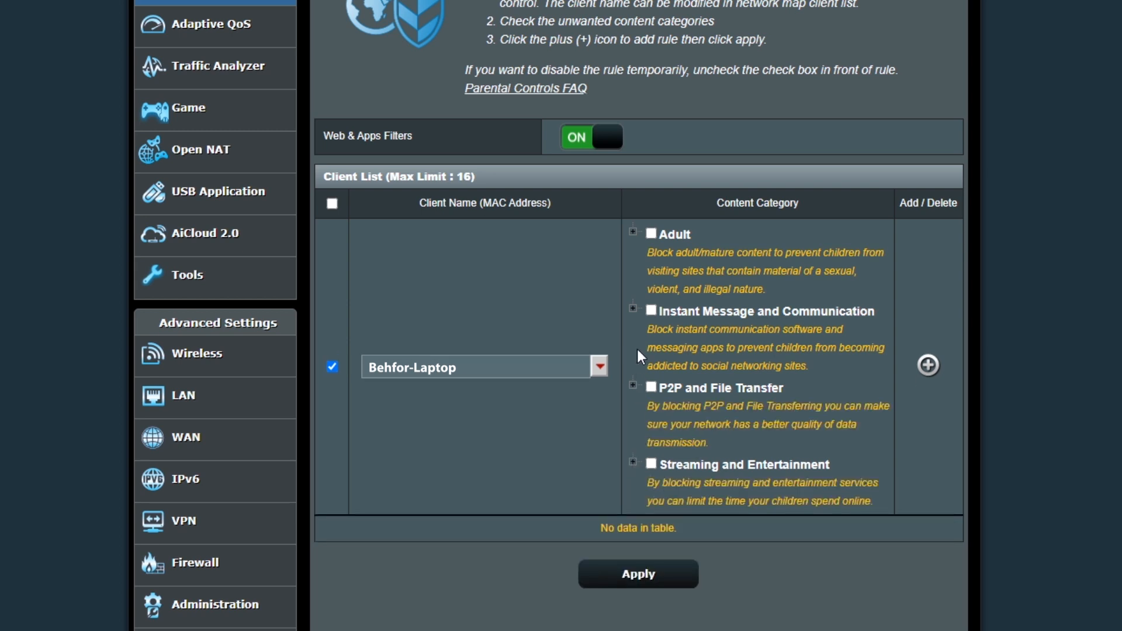
click(651, 234)
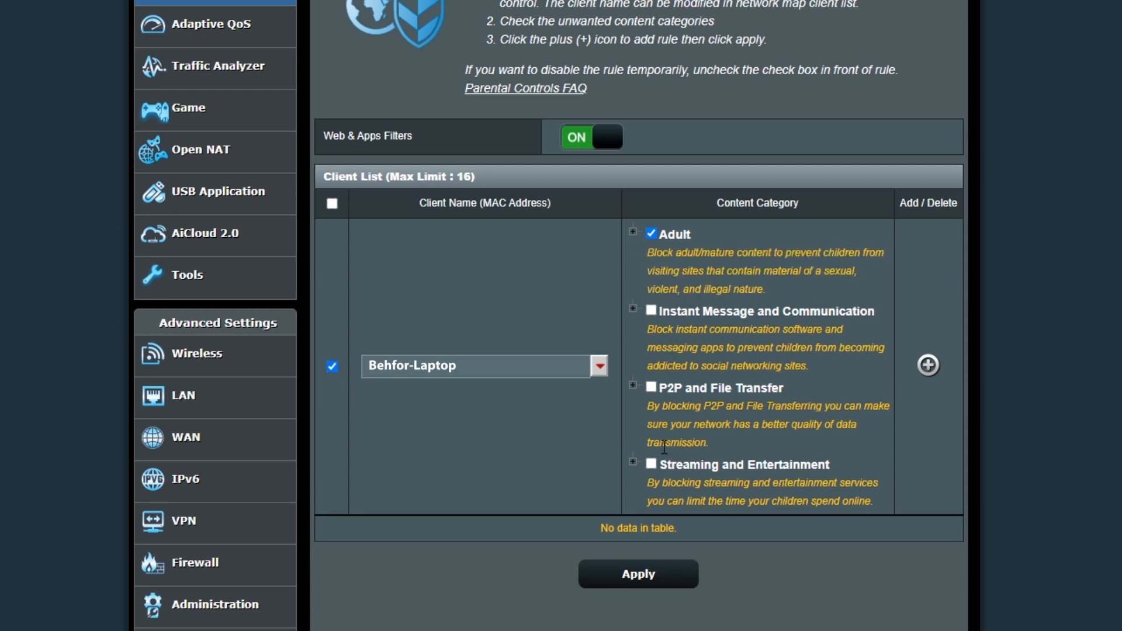
click(633, 463)
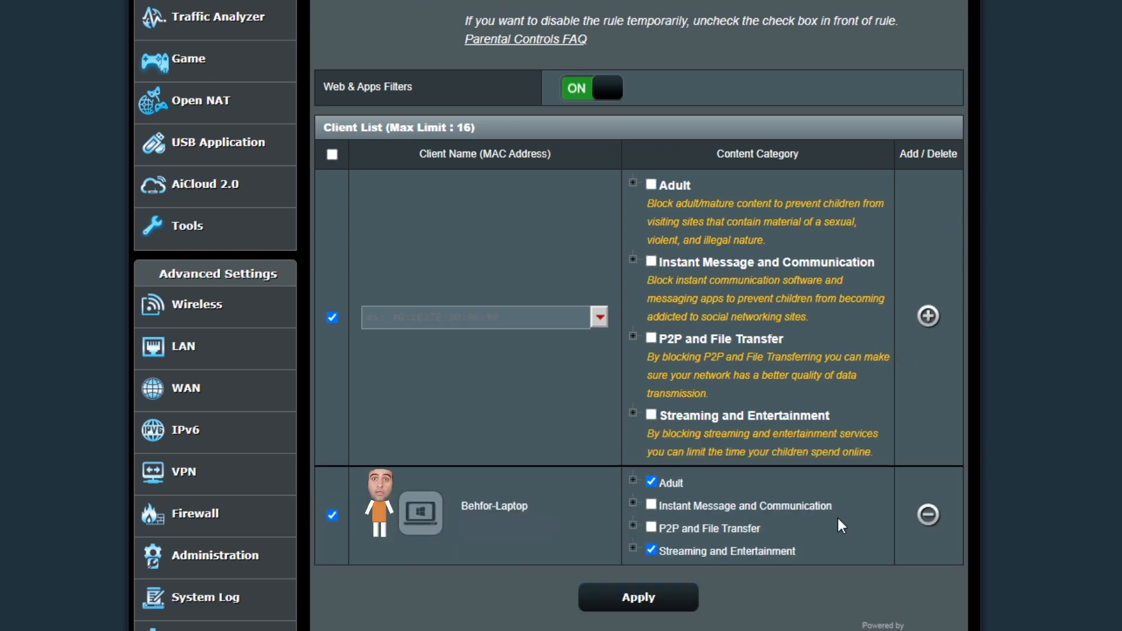
click(636, 597)
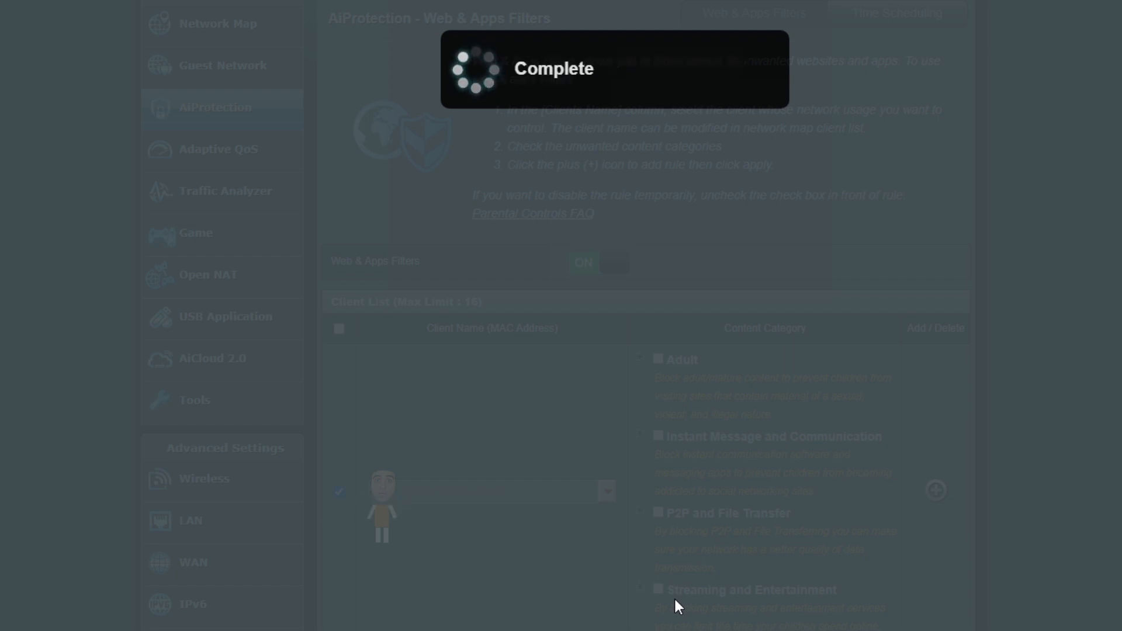
Enable Time Scheduling and set Behfor-Laptop's weekly schedule to allow 08–20 daily.
click(885, 74)
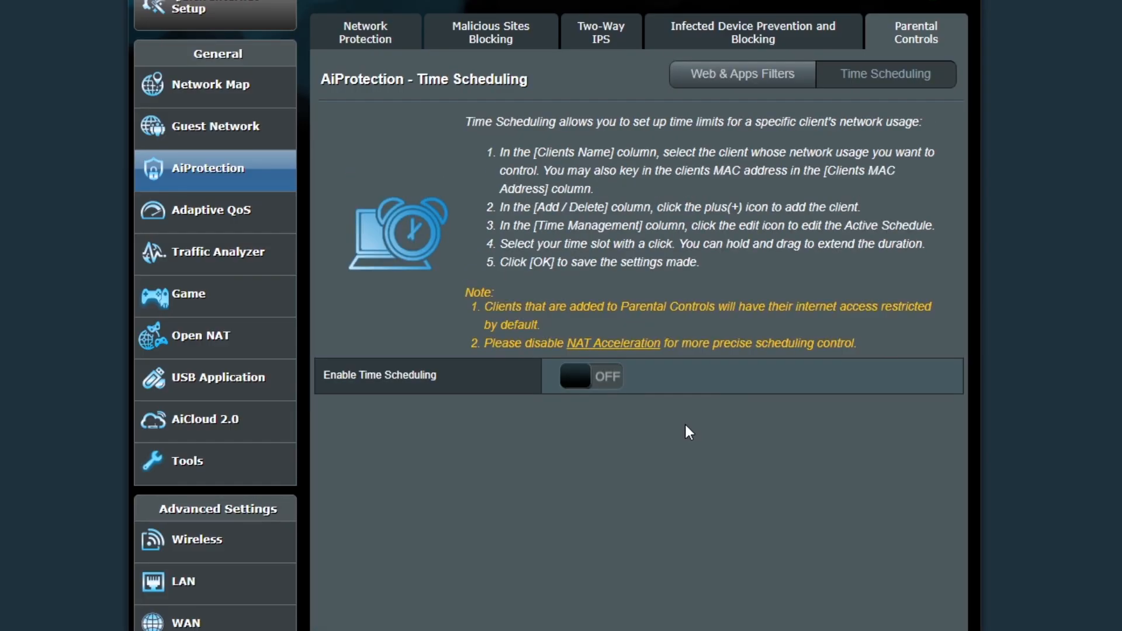
click(587, 375)
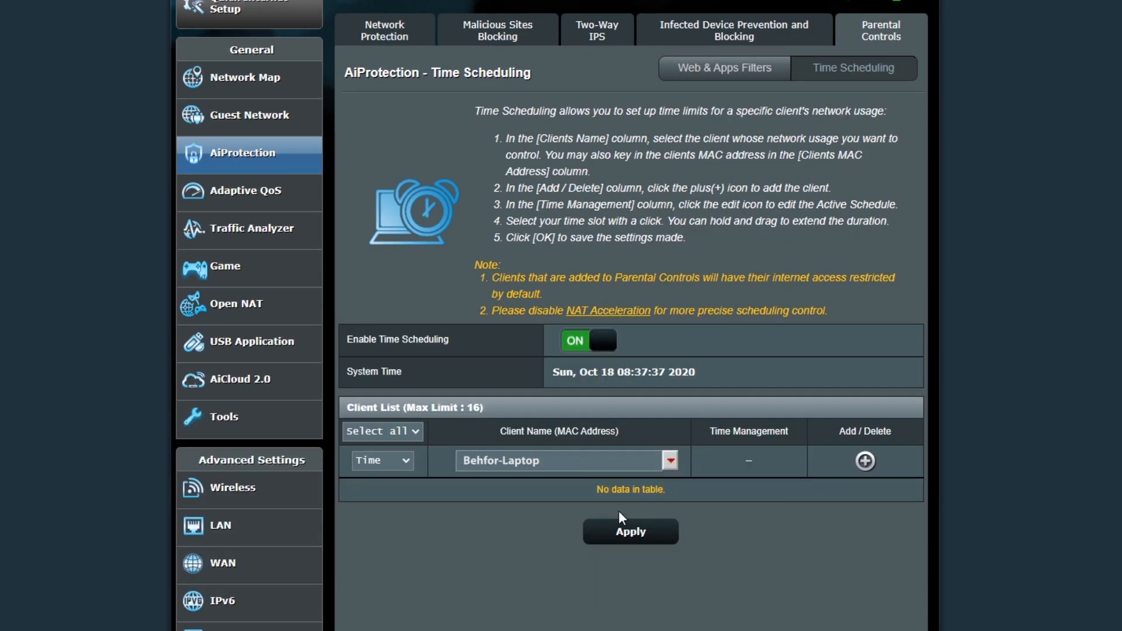
click(864, 461)
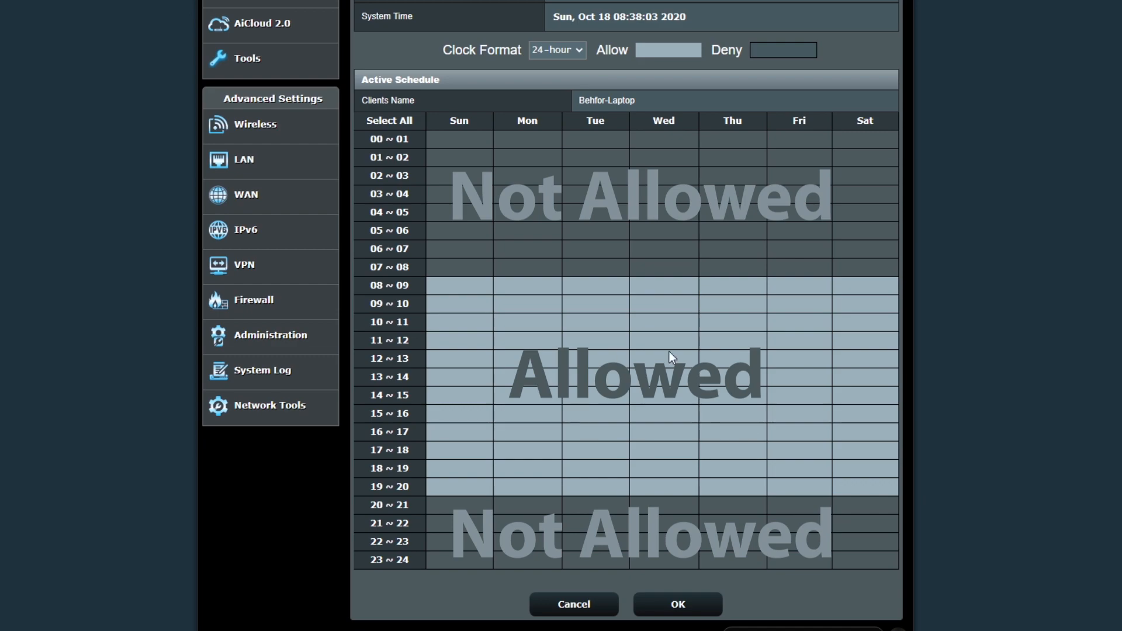
click(677, 610)
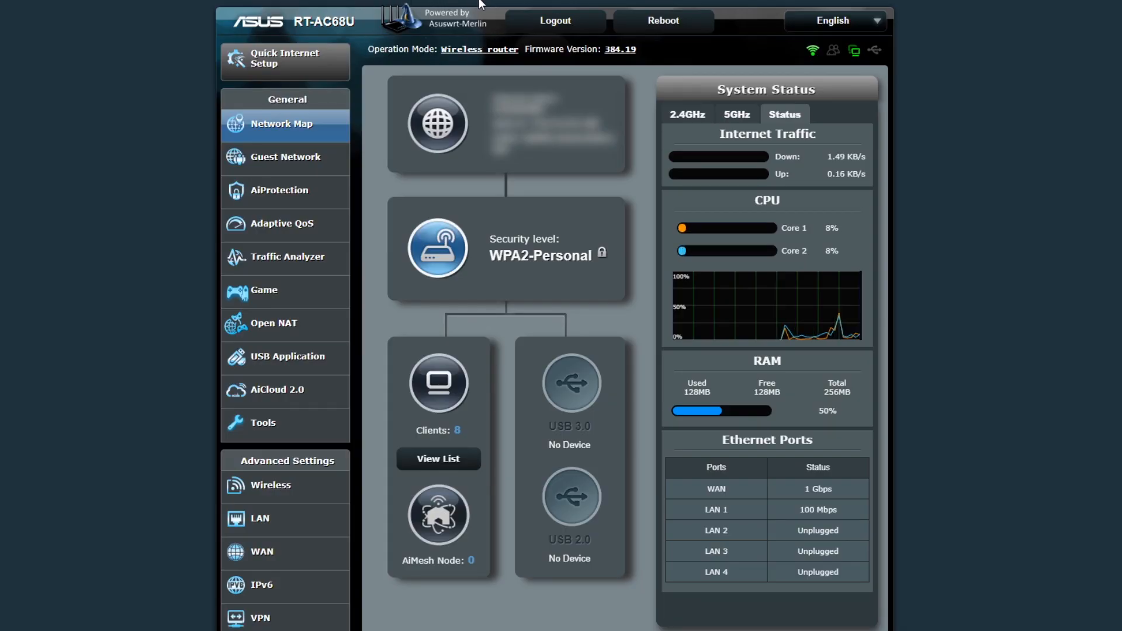
mouse_move(481, 44)
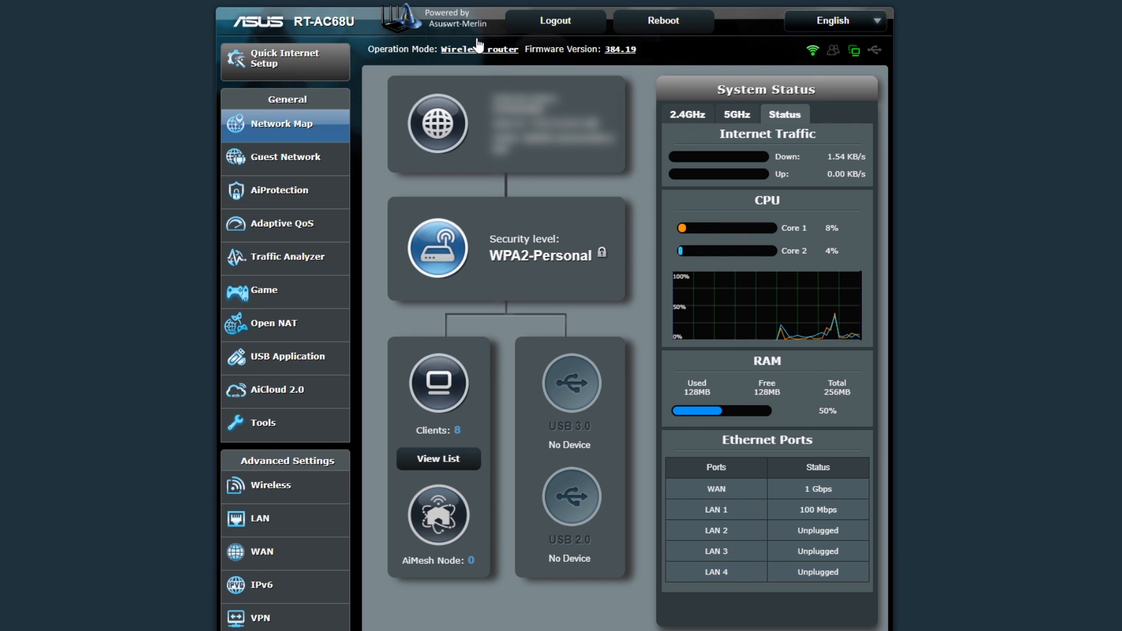
mouse_move(285, 257)
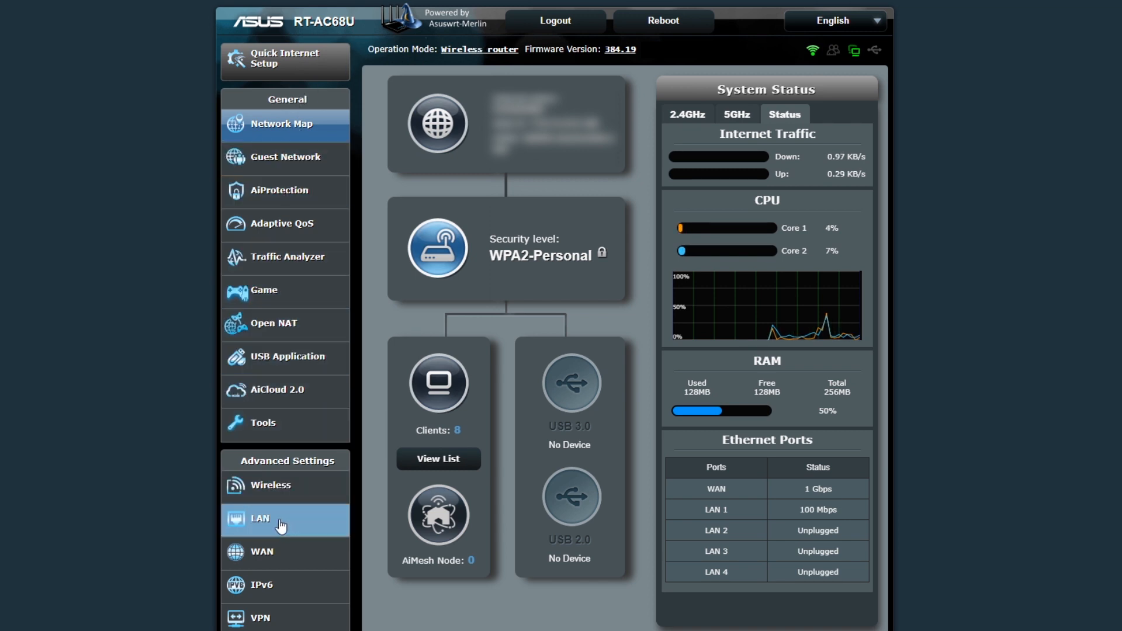
click(259, 518)
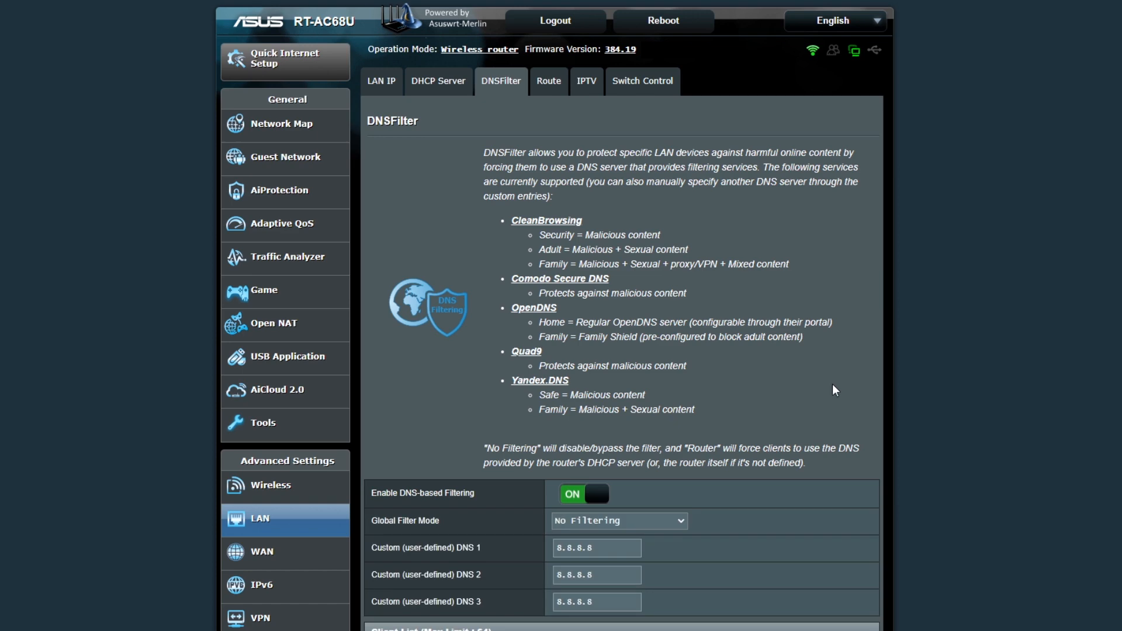
scroll(down, 3)
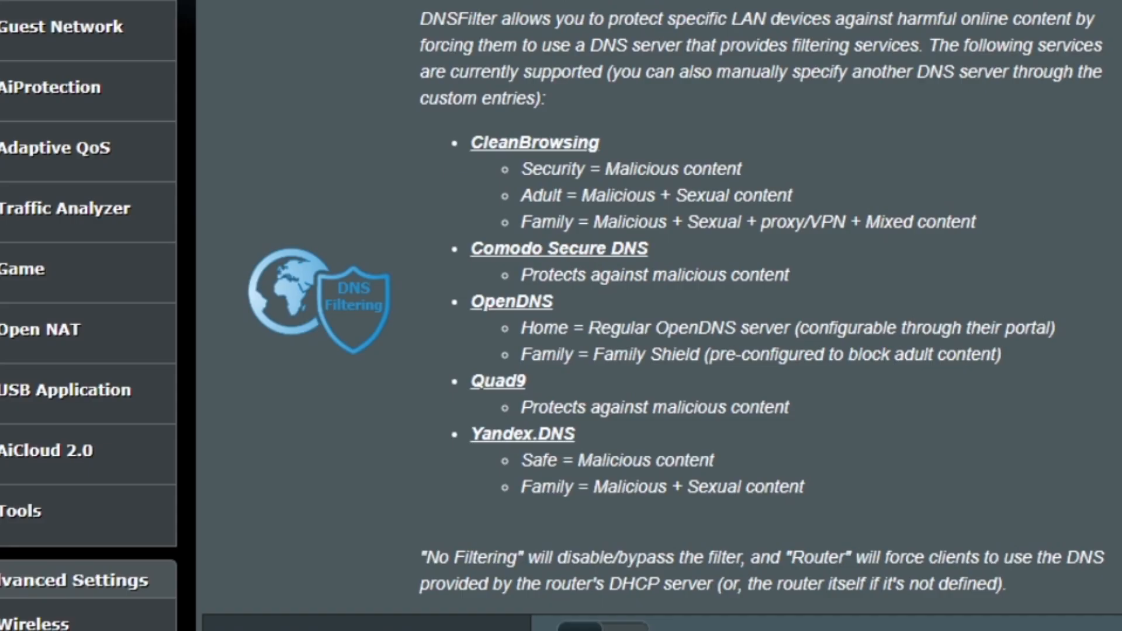
drag(470, 141, 594, 208)
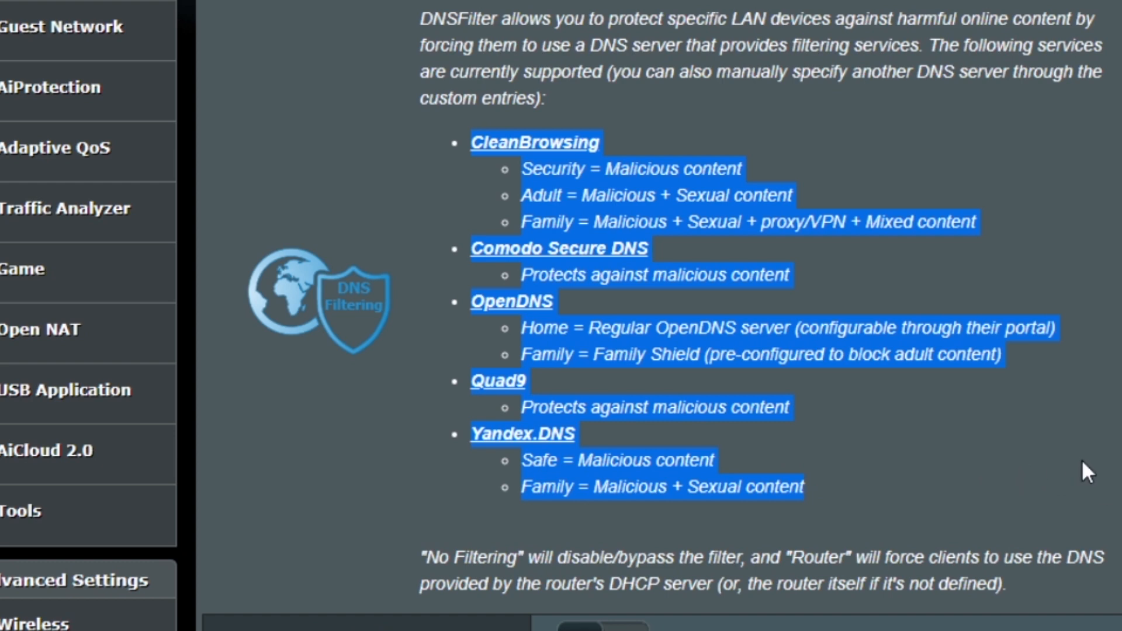
scroll(down, 3)
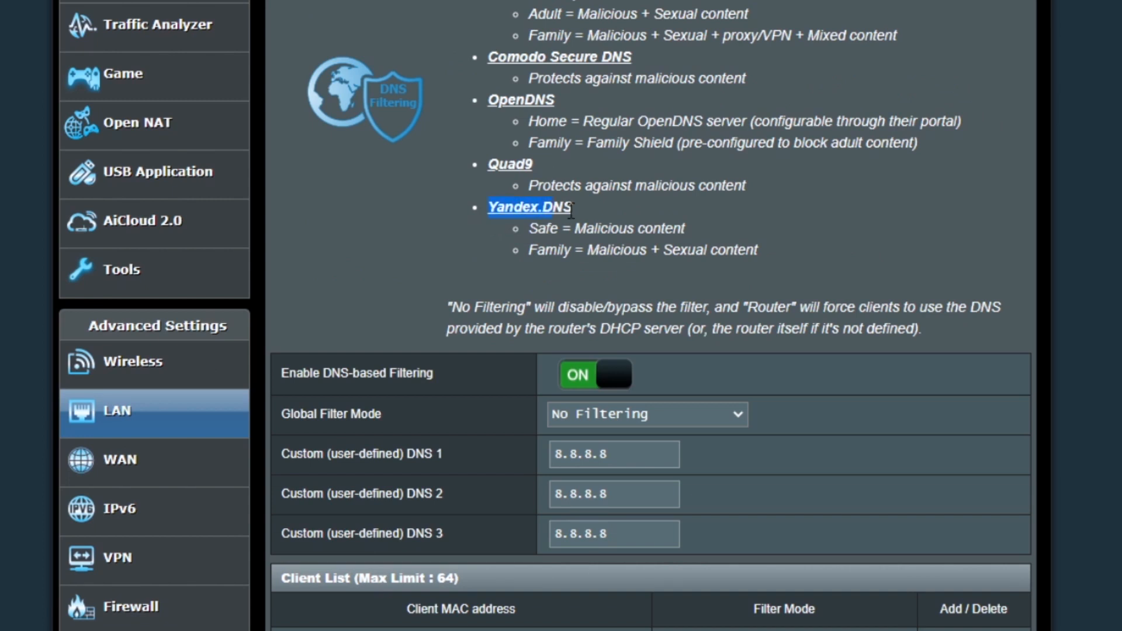
drag(573, 208, 757, 250)
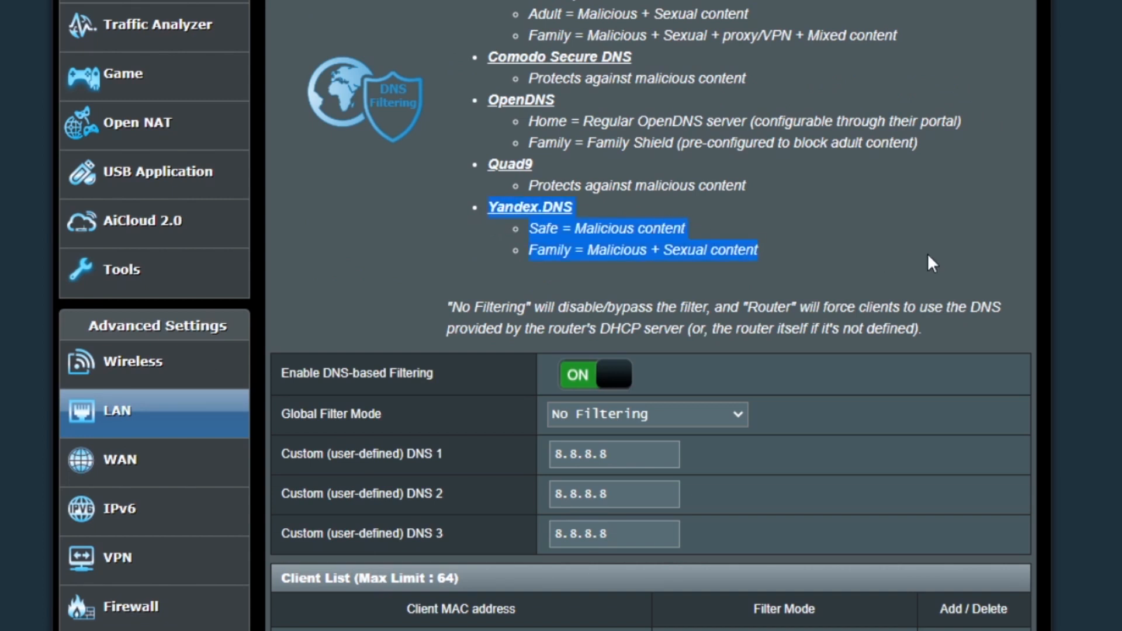
mouse_move(968, 258)
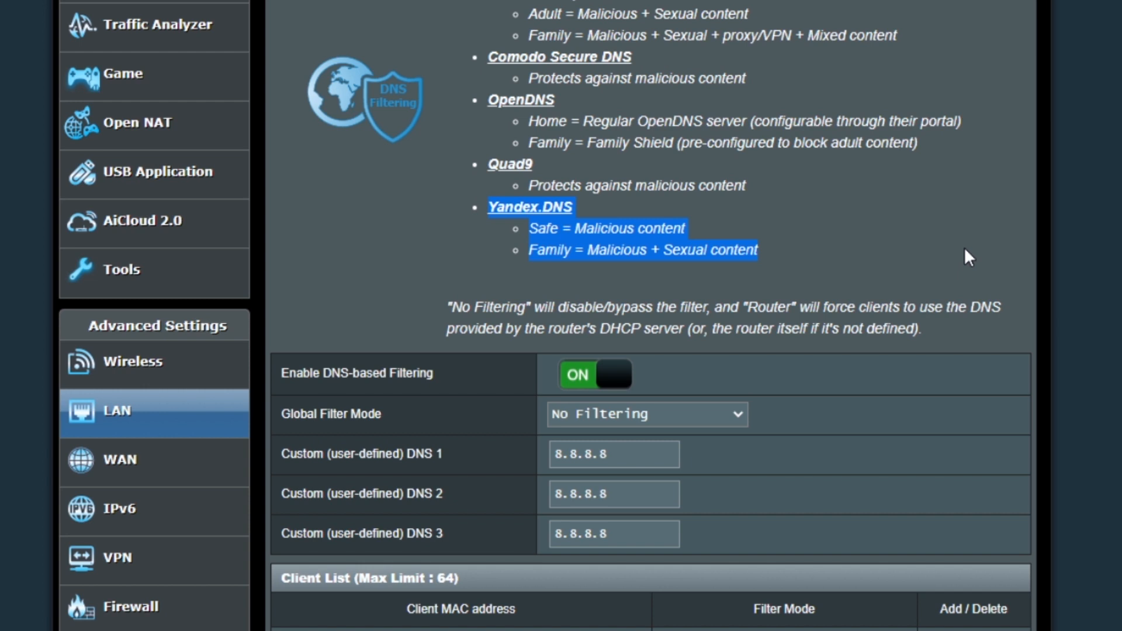
scroll(down, 3)
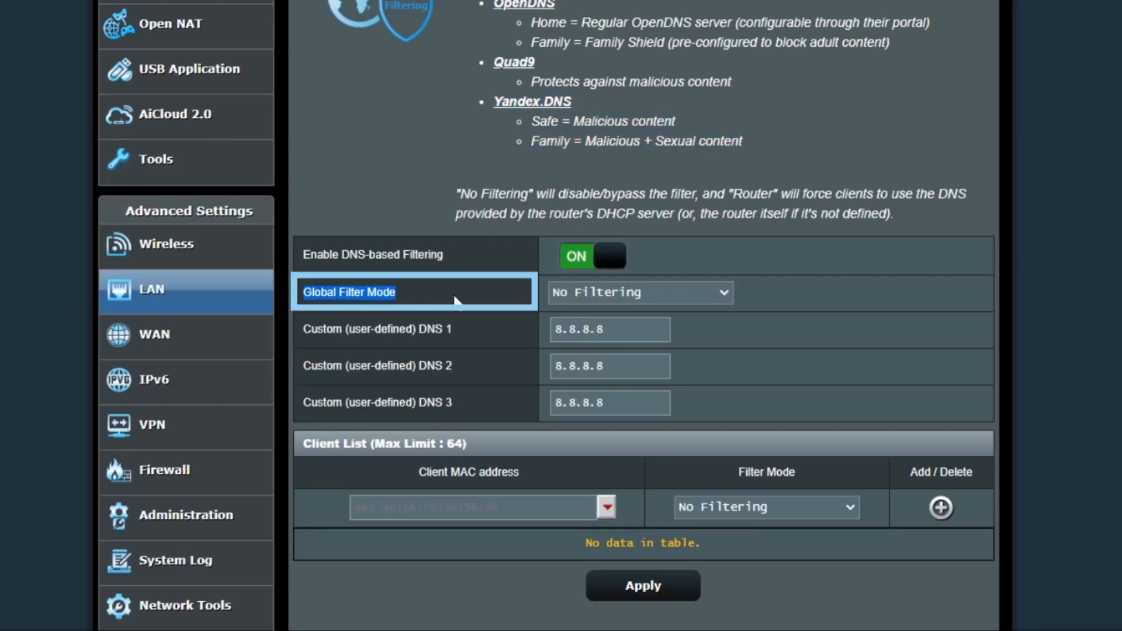
Set the DNSFilter global filter mode to Yandex Safe.
click(638, 292)
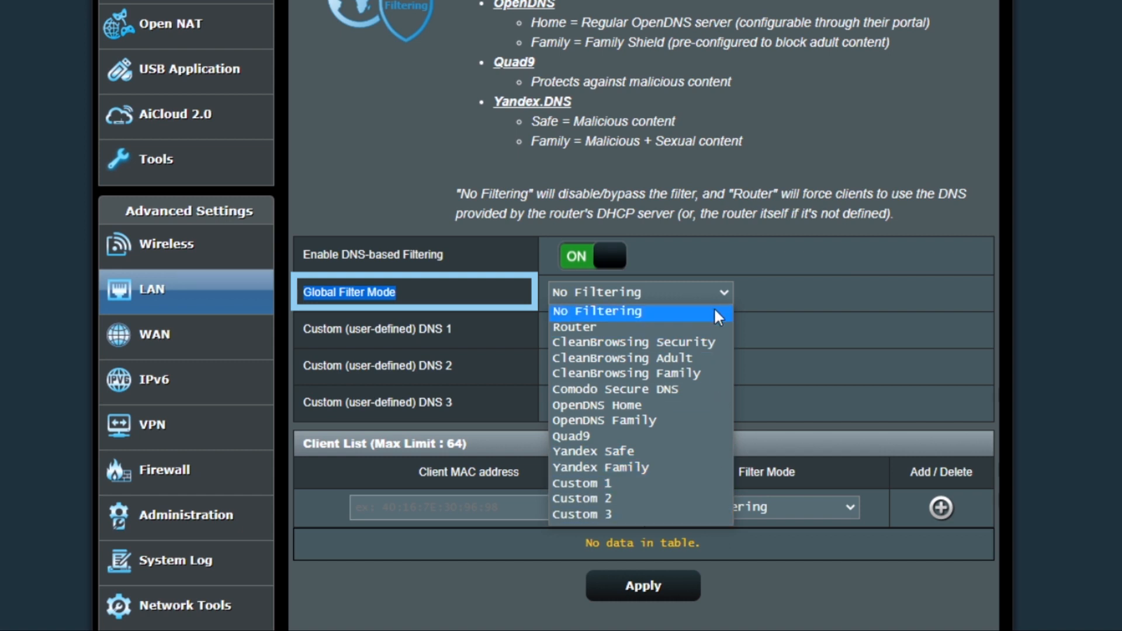
click(596, 311)
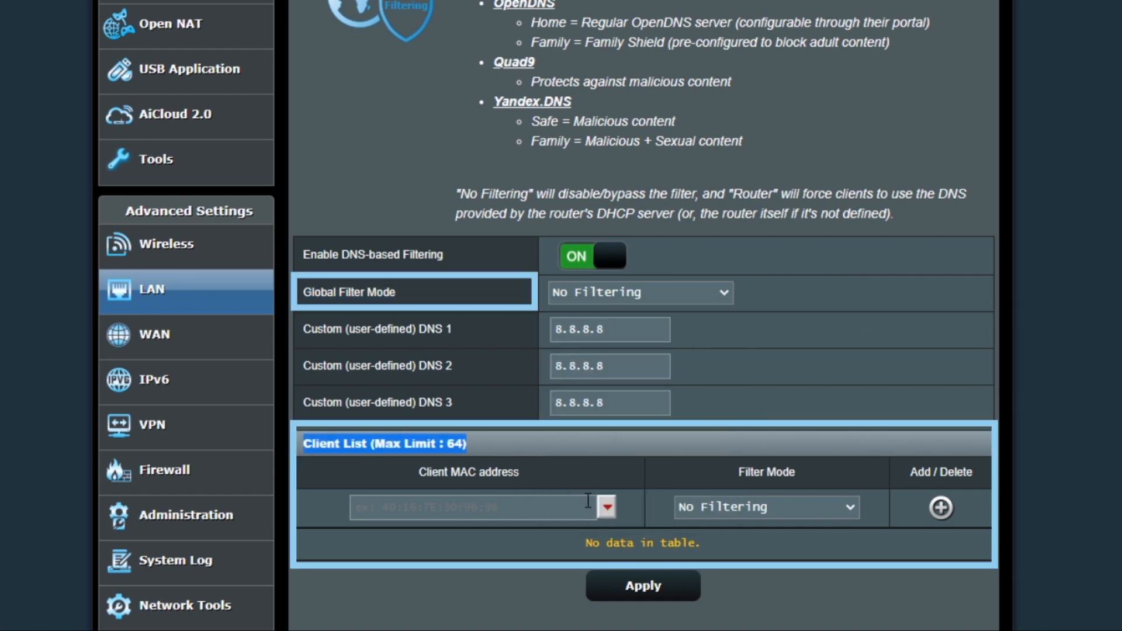
mouse_move(747, 518)
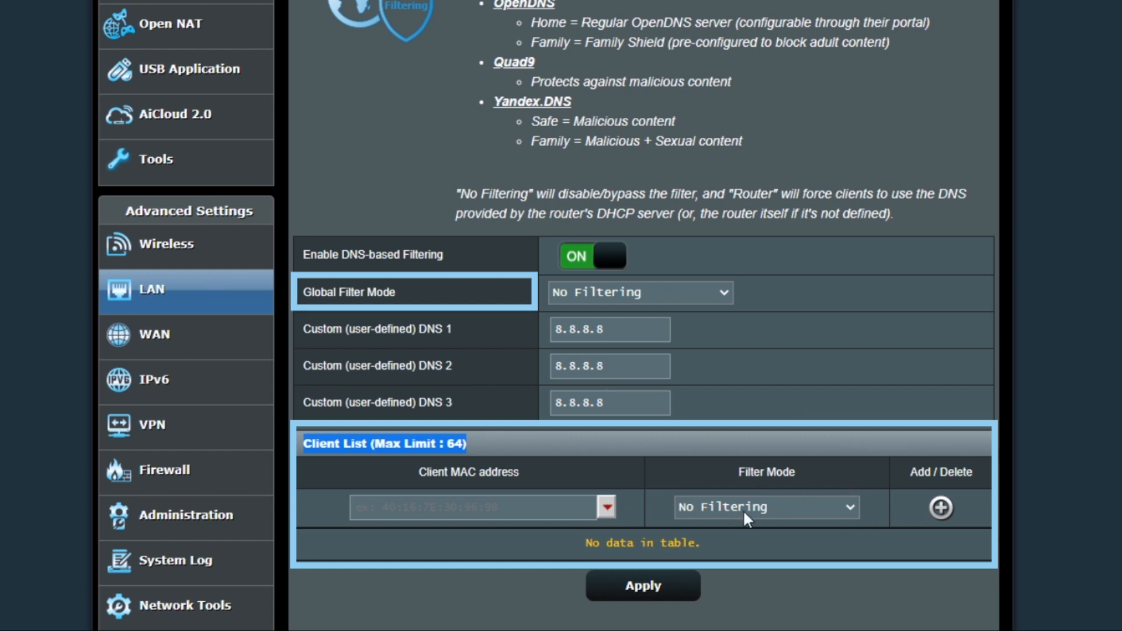
mouse_move(787, 353)
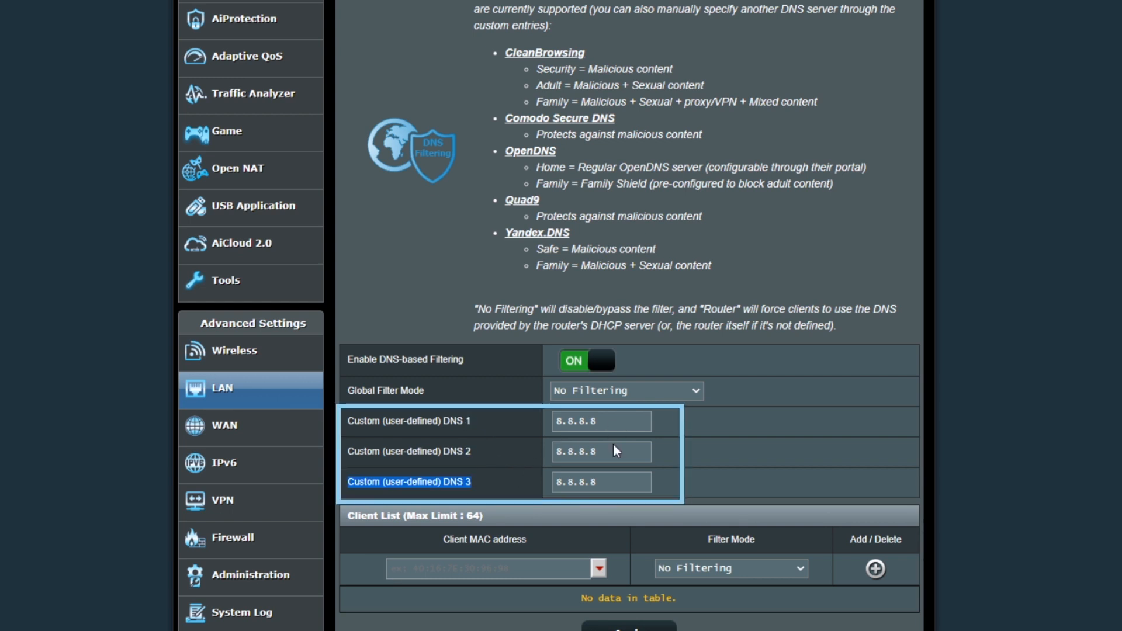
click(624, 390)
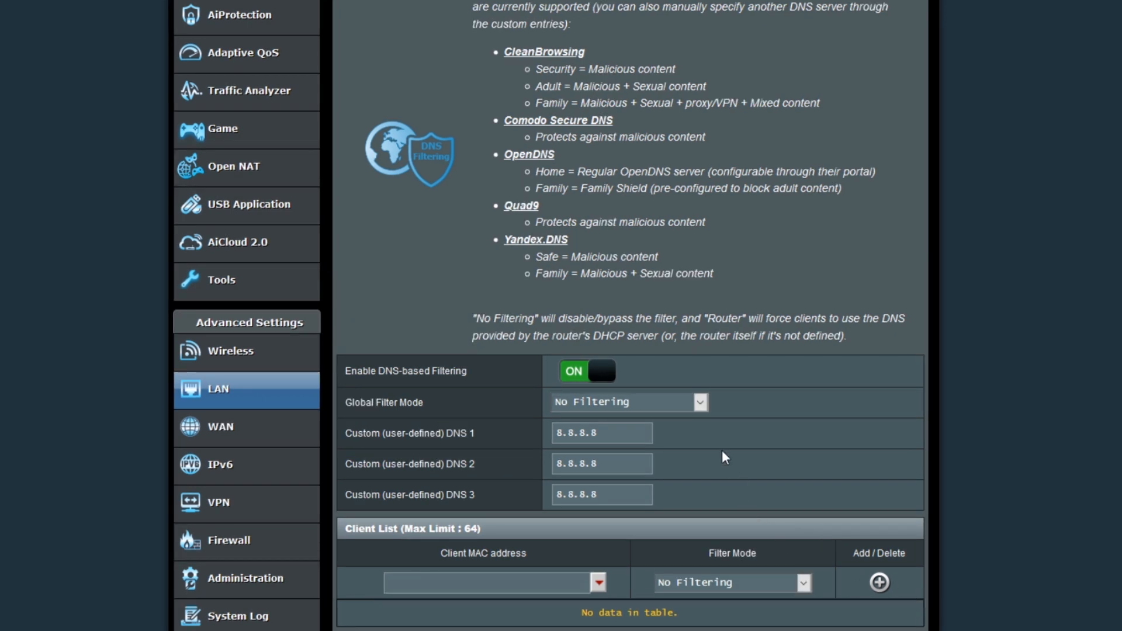
click(628, 401)
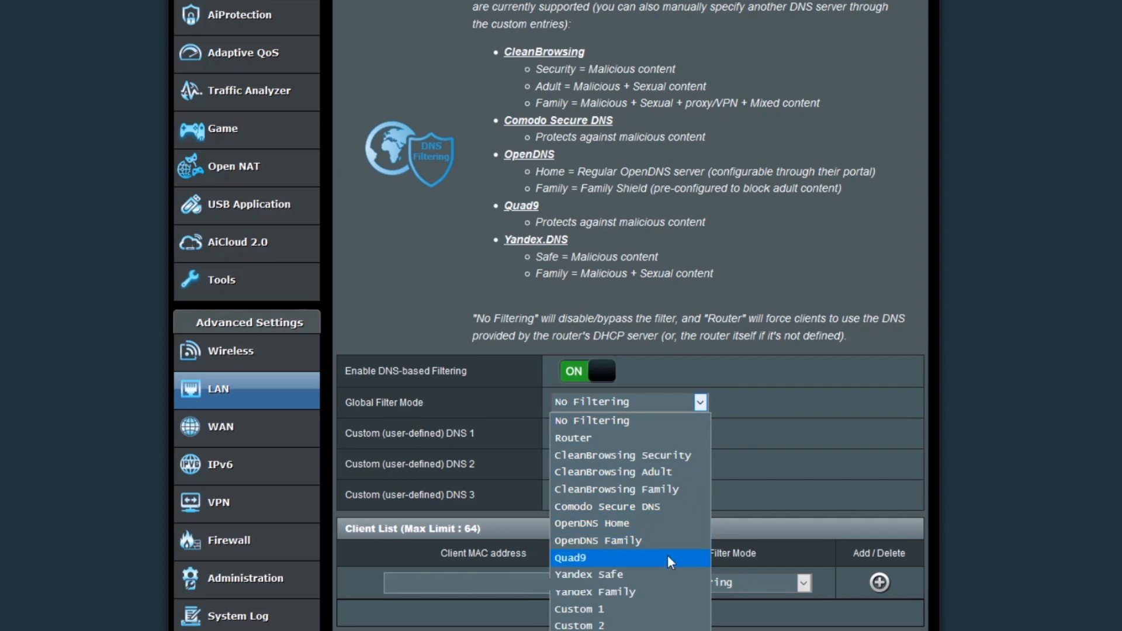
click(588, 574)
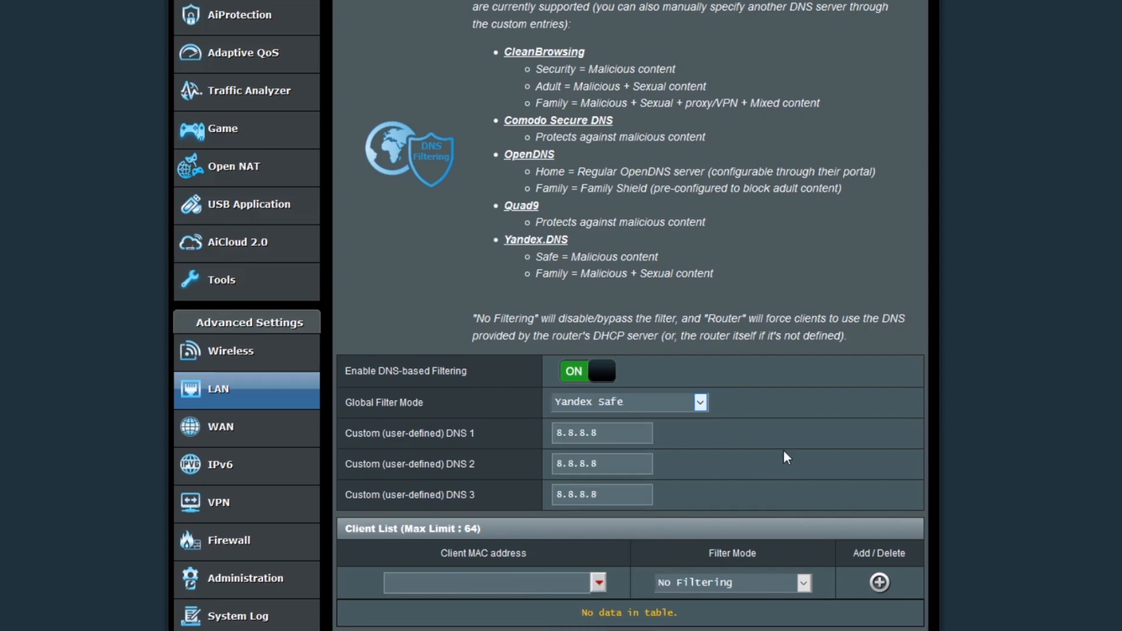
scroll(down, 3)
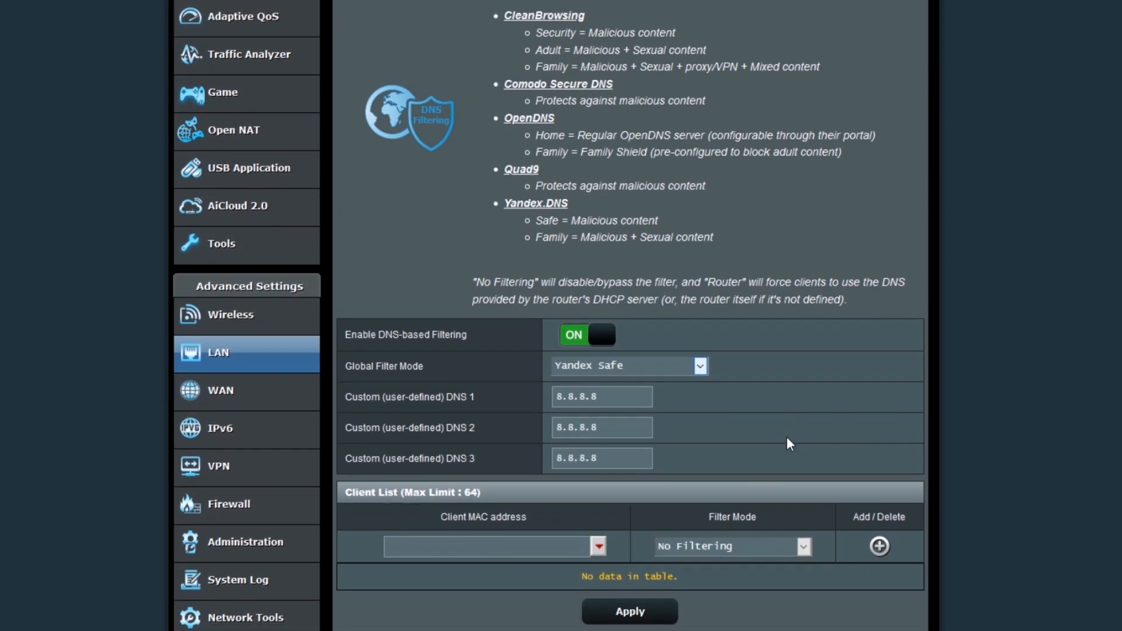
Add a Yandex Family rule for the laptop client, then return to Network Map.
click(598, 546)
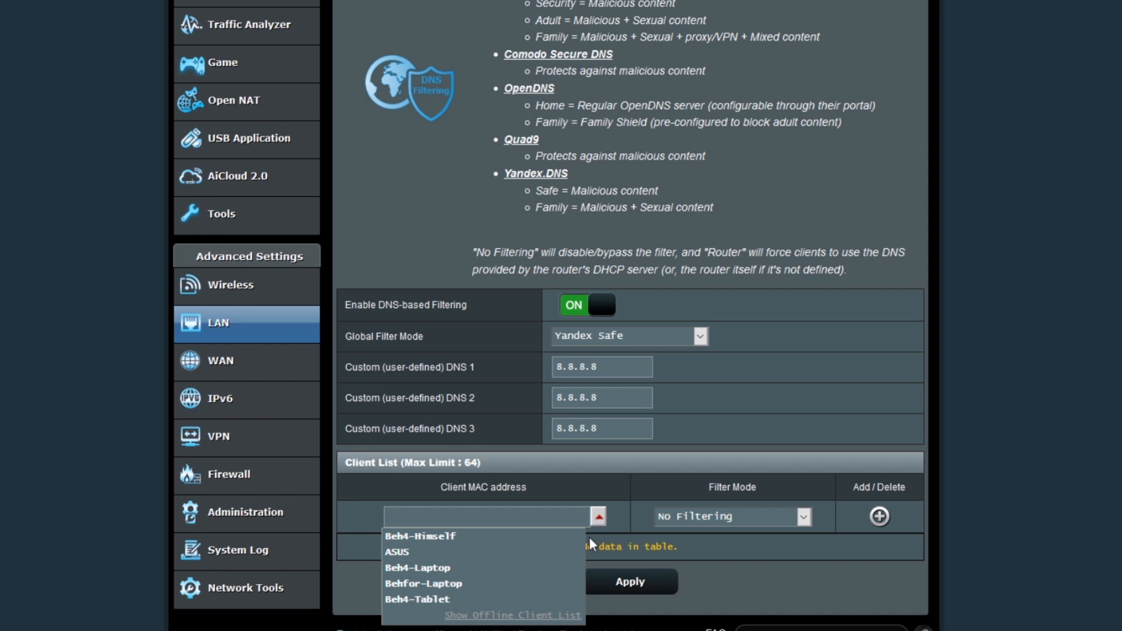
mouse_move(477, 583)
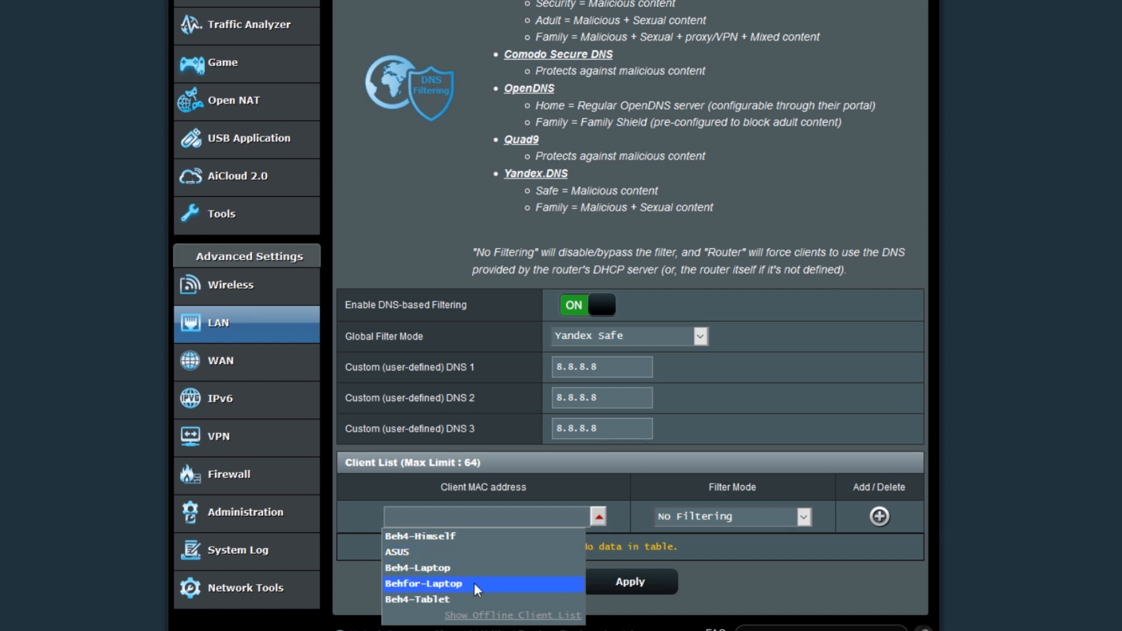
click(424, 583)
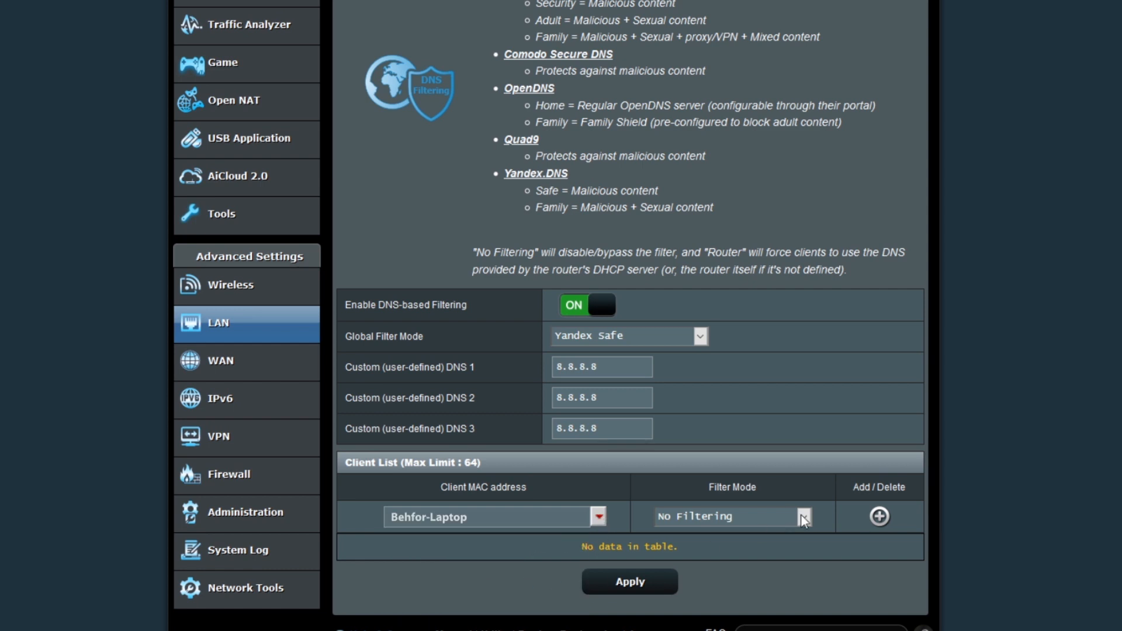
click(802, 516)
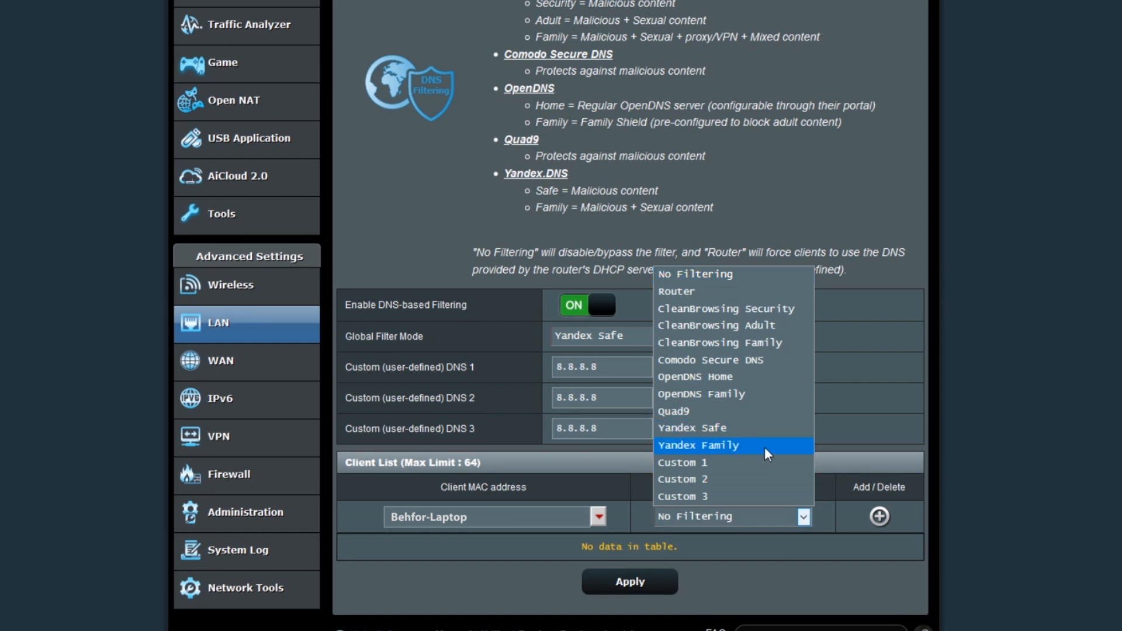
click(699, 444)
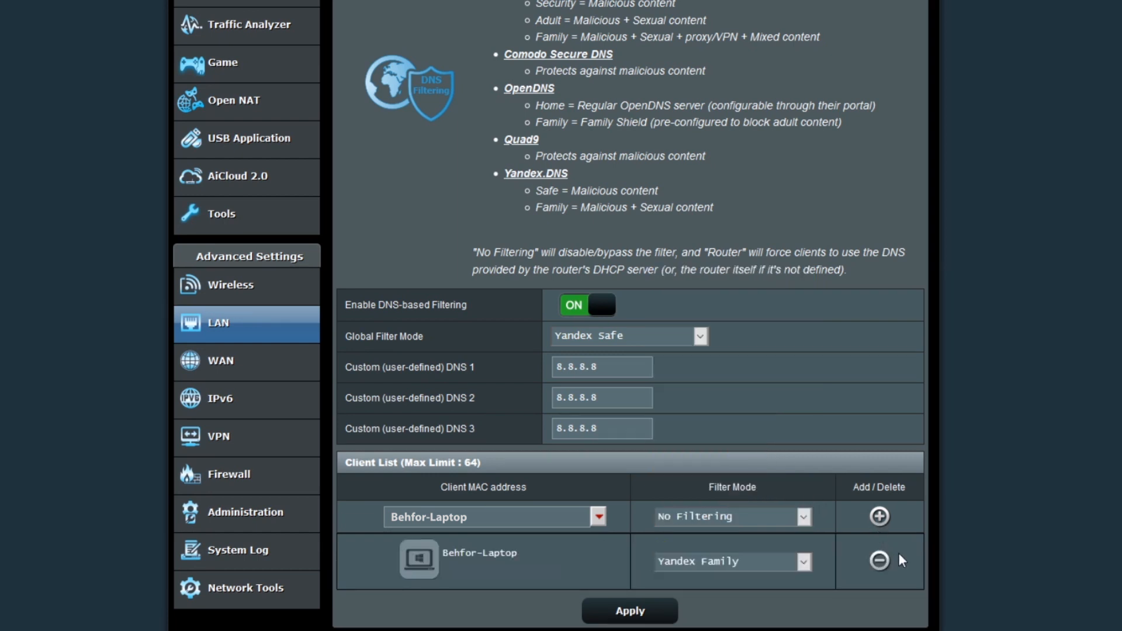
click(629, 610)
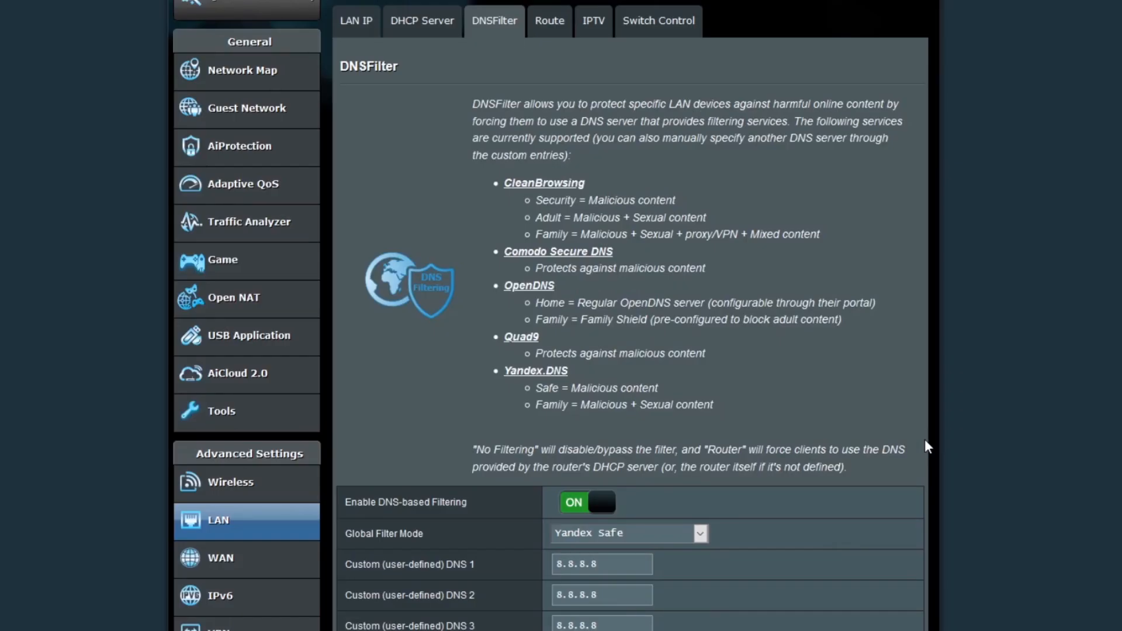
click(242, 69)
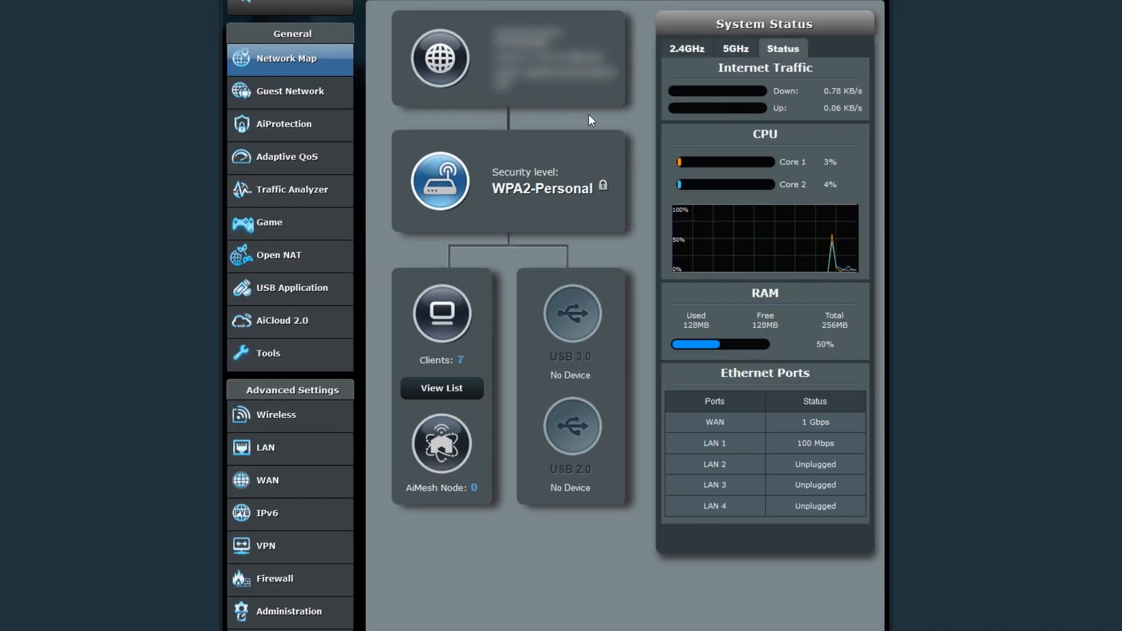
mouse_move(444, 130)
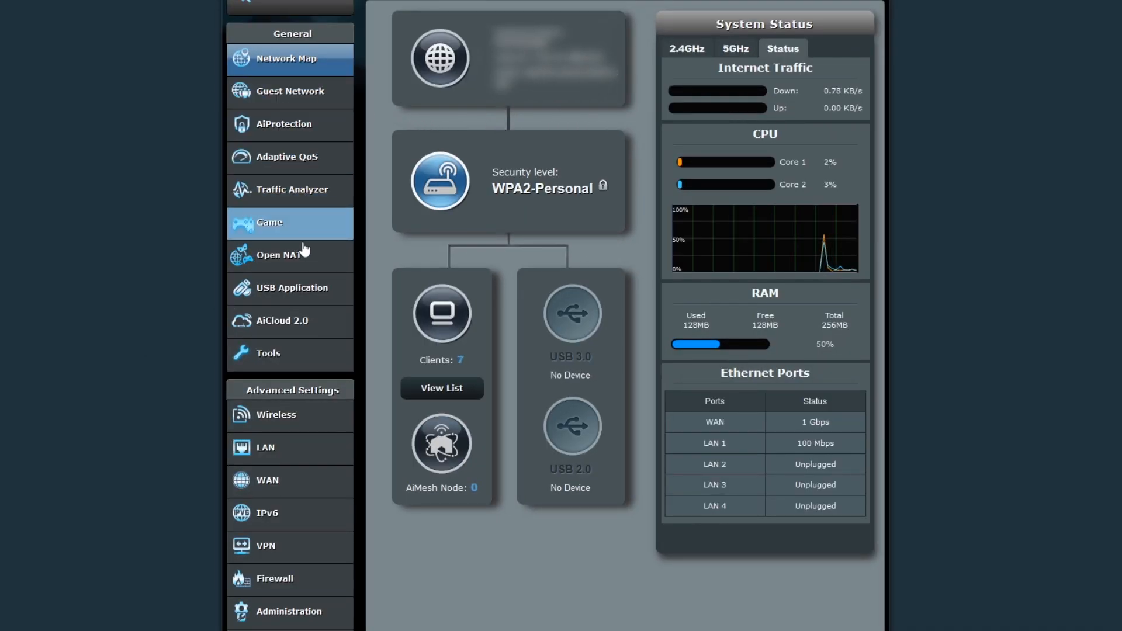
Go to the Firewall general settings under Advanced Settings.
click(289, 579)
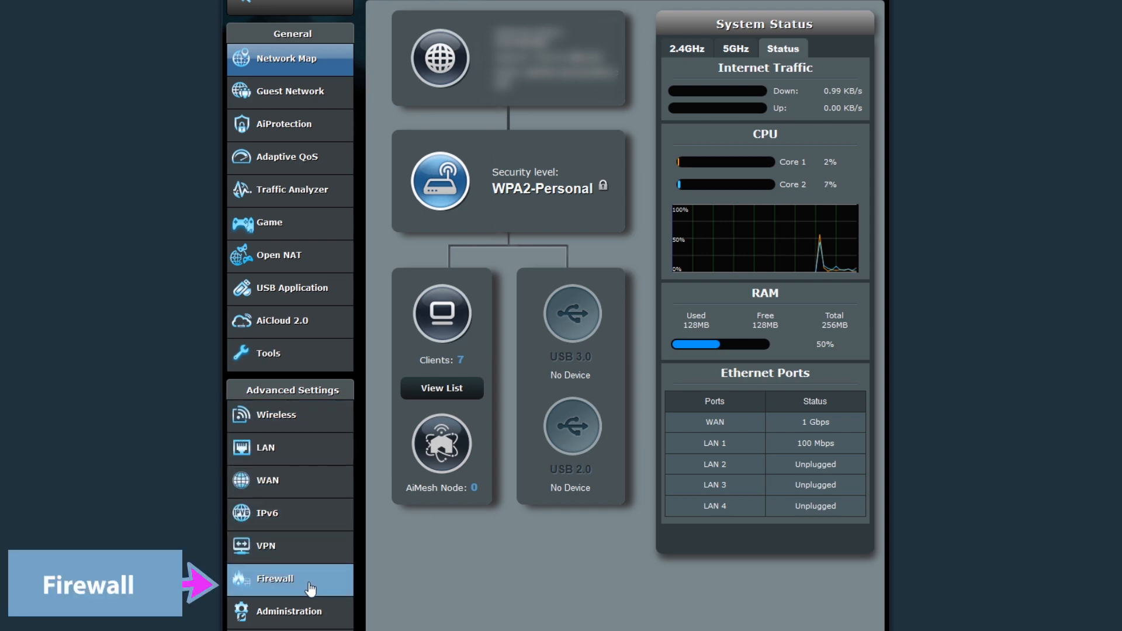
click(274, 579)
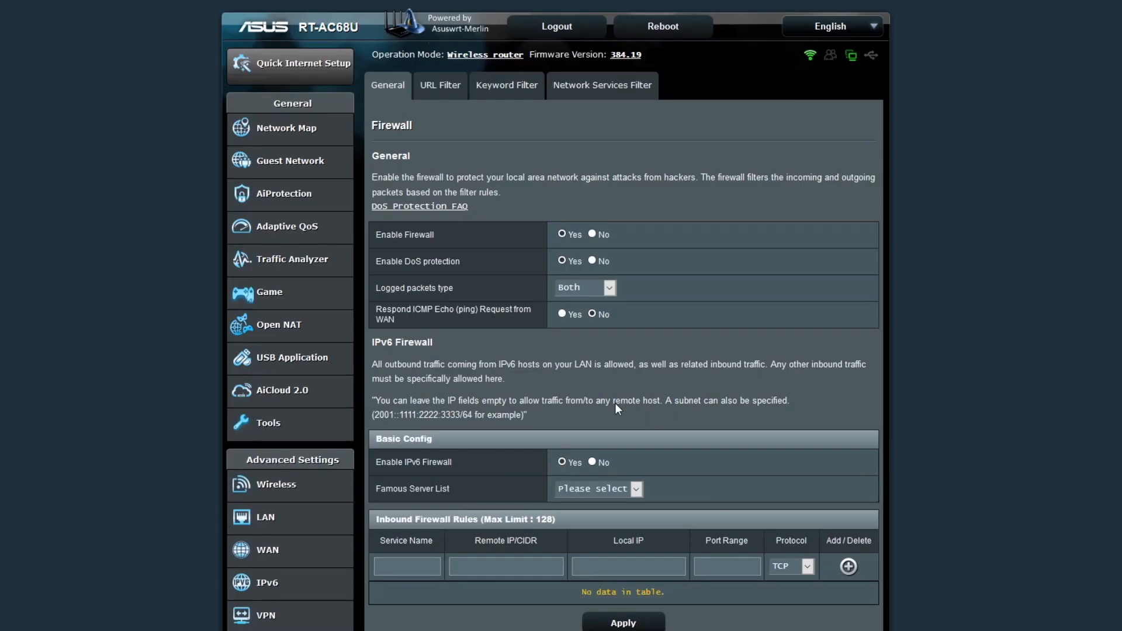
On URL Filter, keep Black List and add instagram.com to the URL blacklist.
click(439, 86)
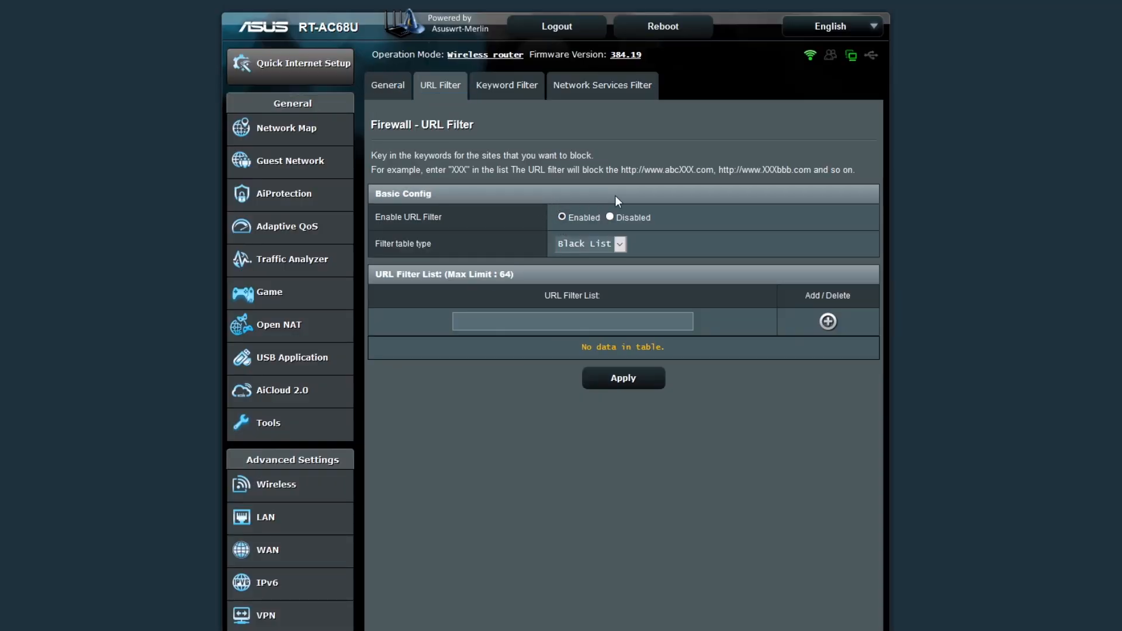
click(589, 244)
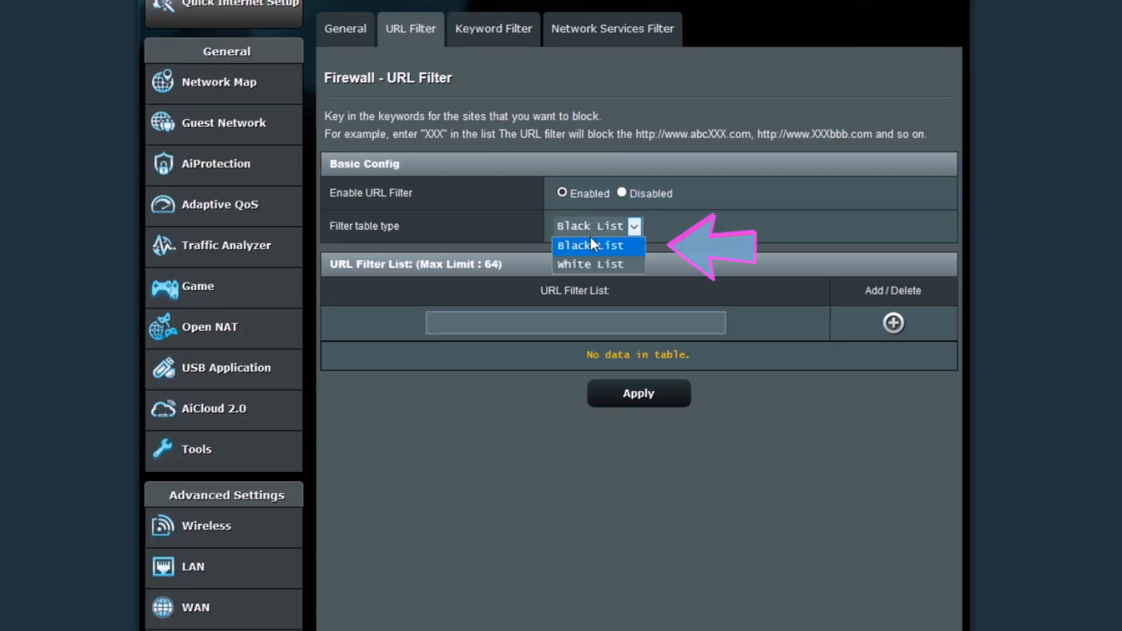
click(599, 245)
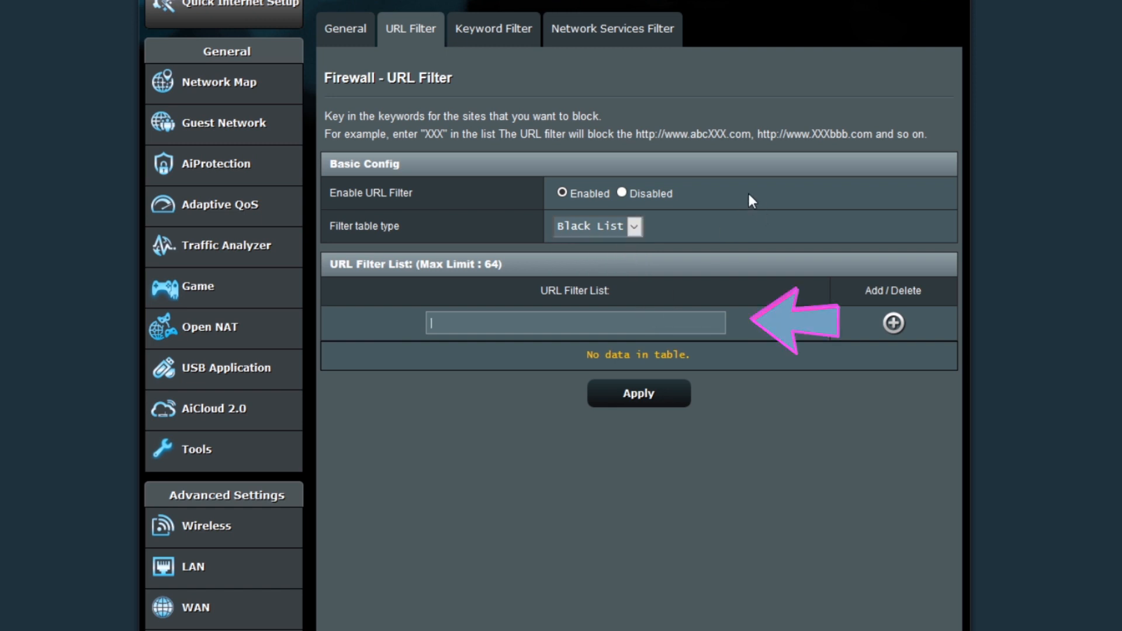
text(instagram.com)
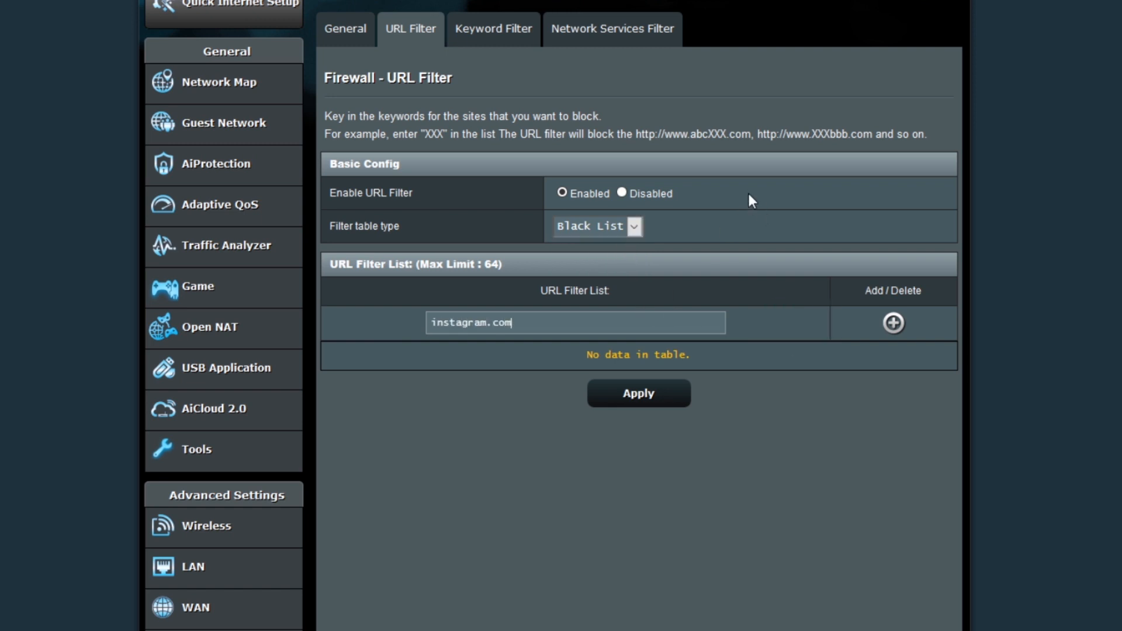
click(891, 323)
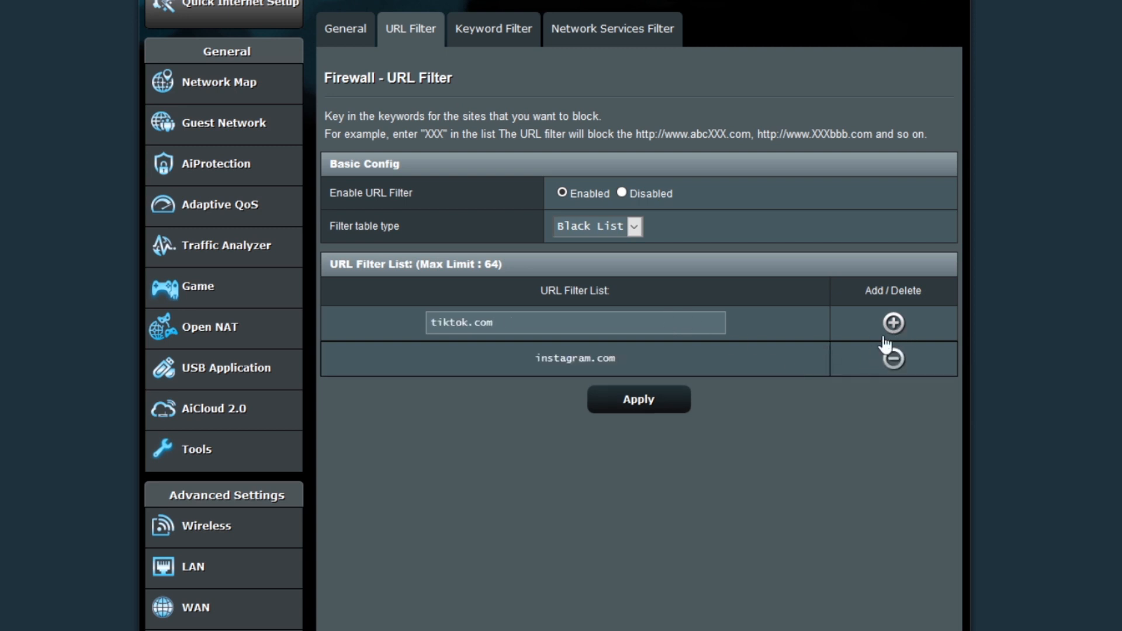
click(892, 323)
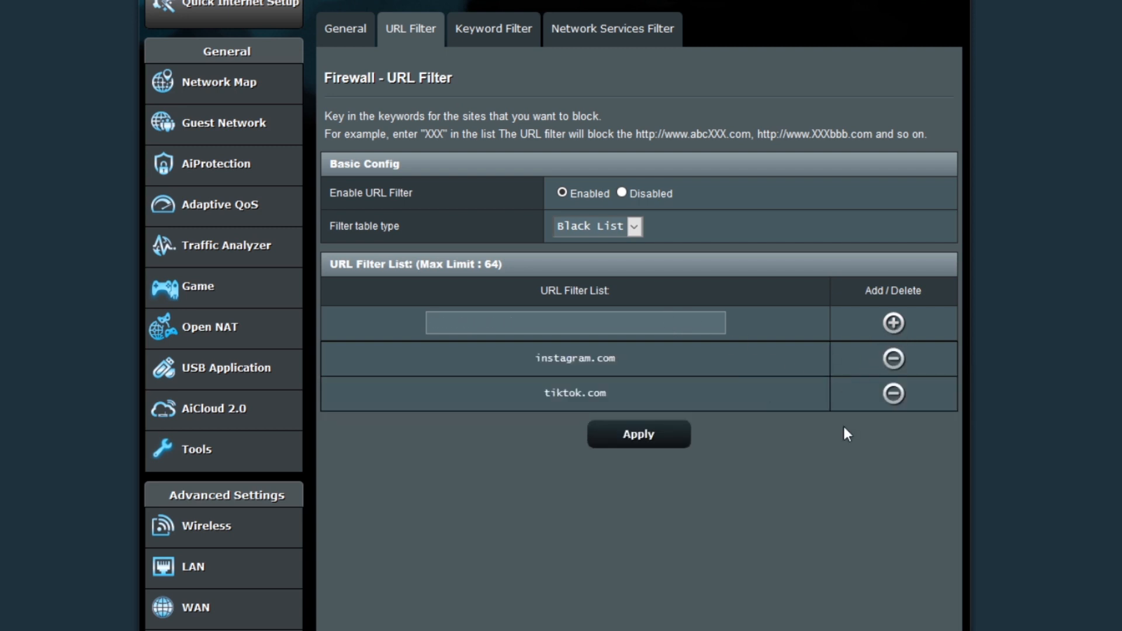
mouse_move(324, 140)
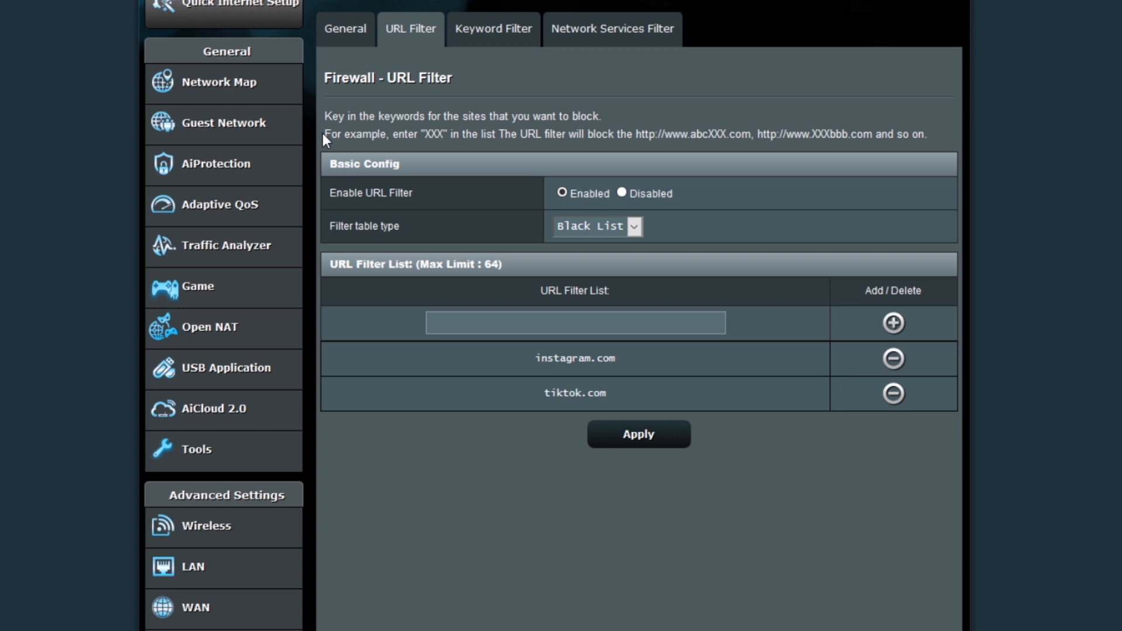
Add xxx to the URL list, apply, then switch the filter table type to White List.
drag(324, 134, 646, 133)
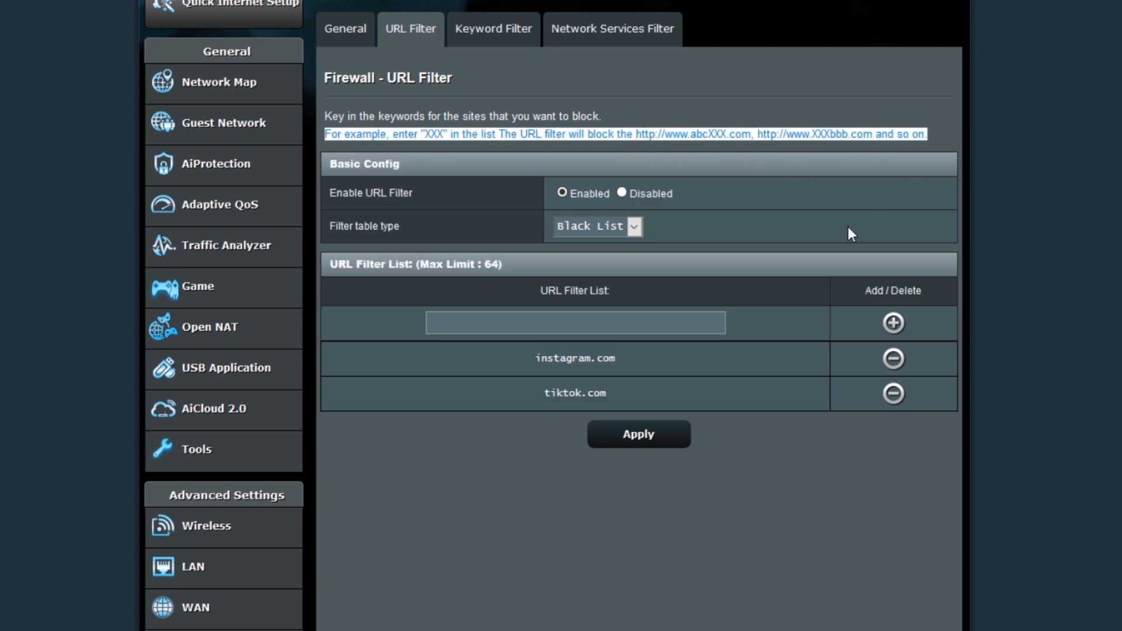
text(xxx)
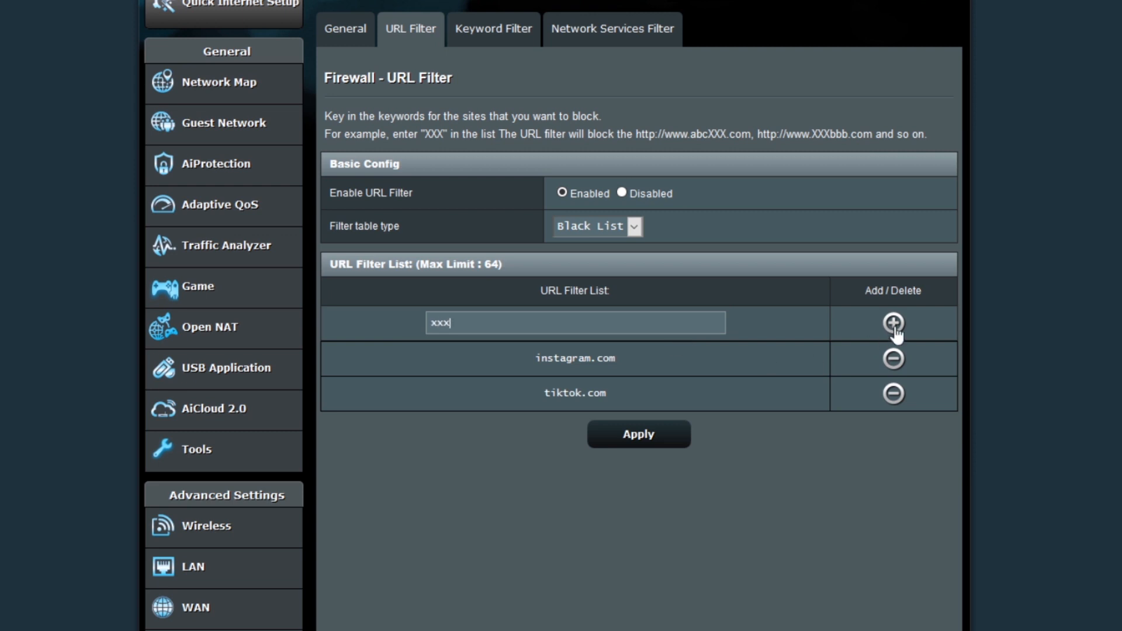
click(893, 324)
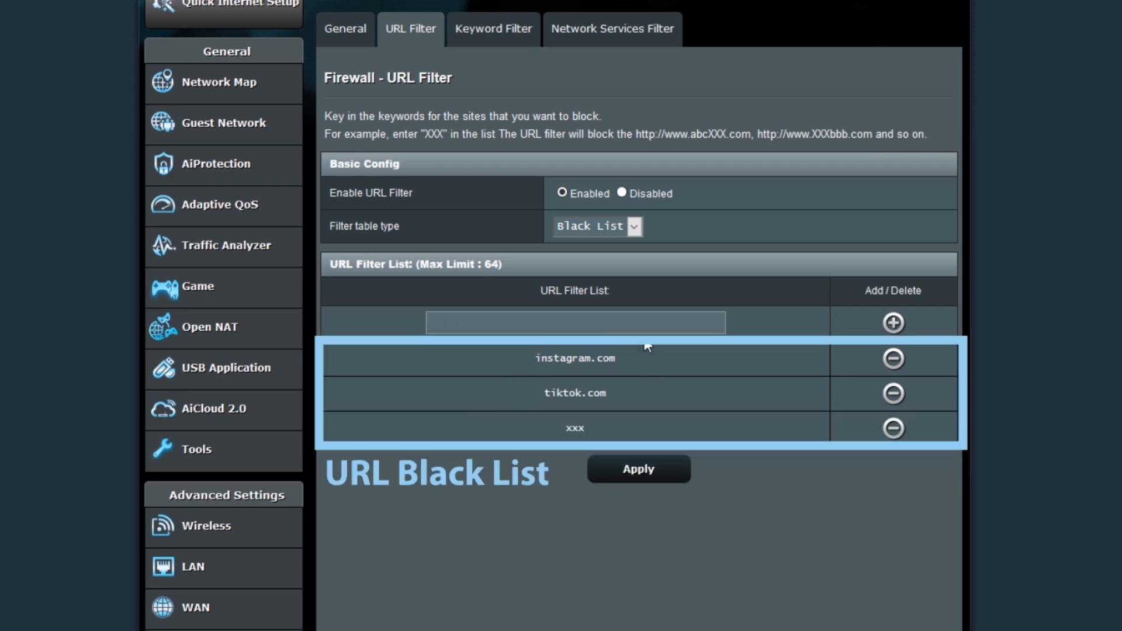
click(638, 469)
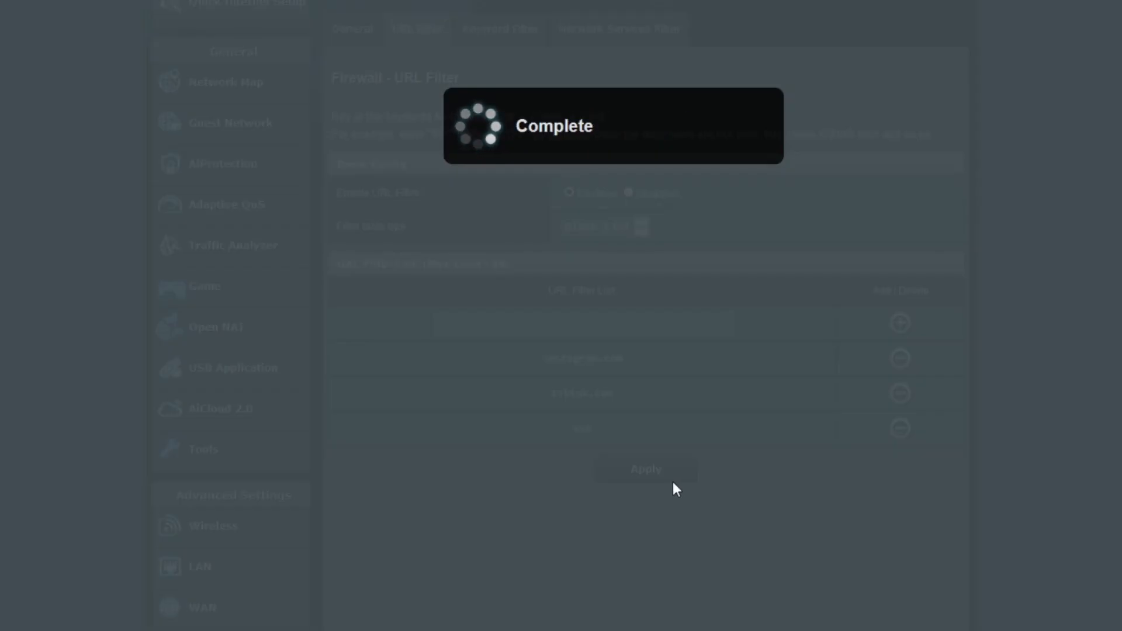
click(597, 226)
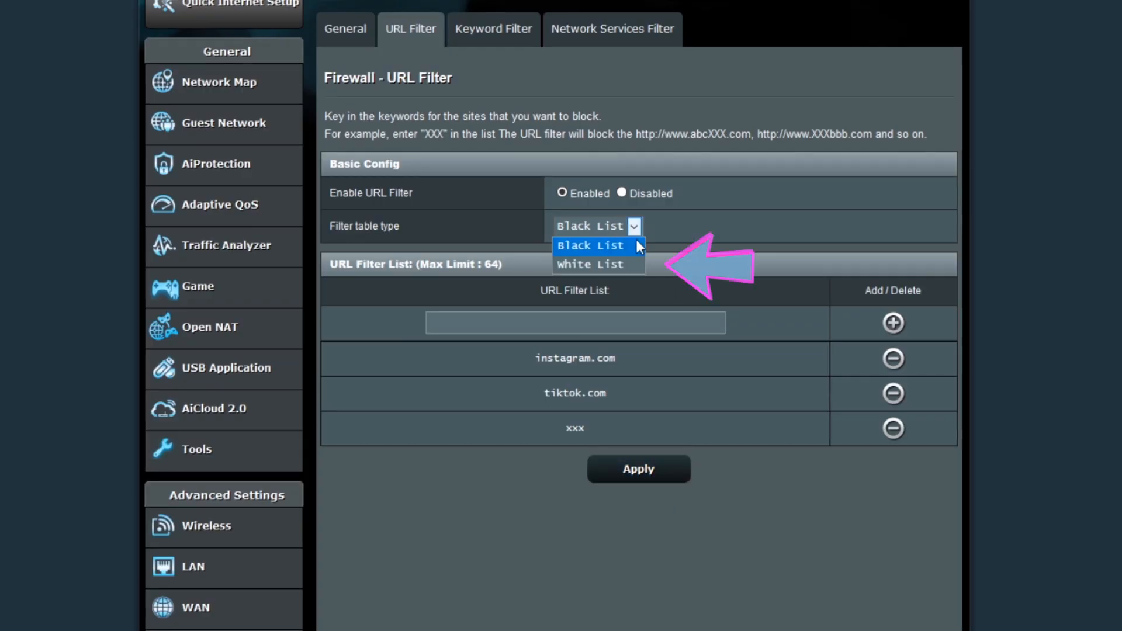
click(589, 265)
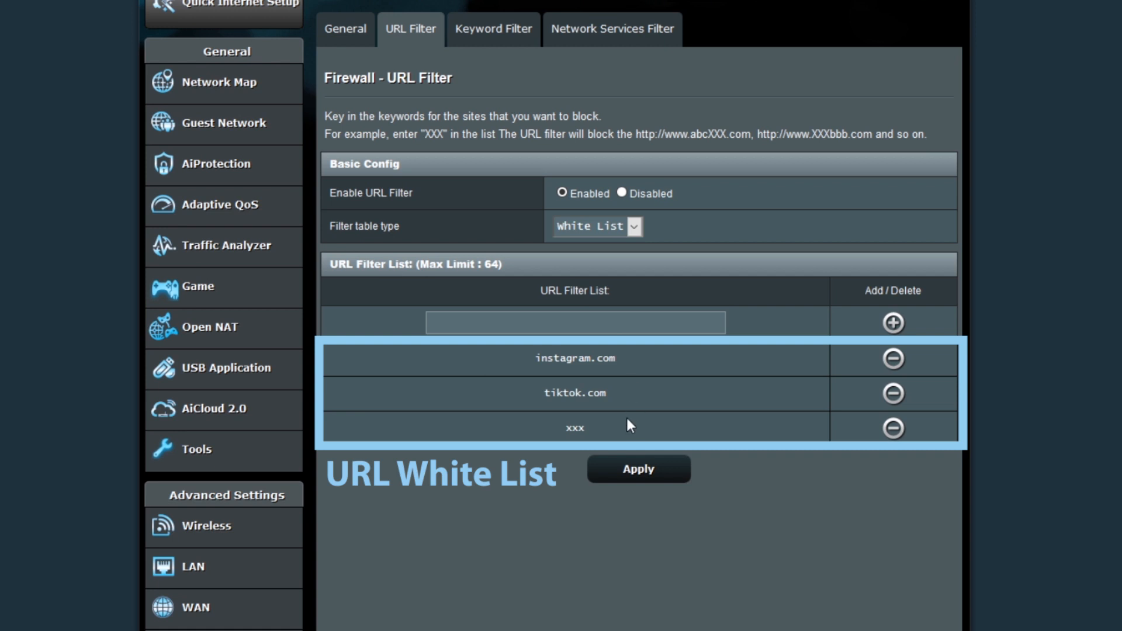
mouse_move(538, 451)
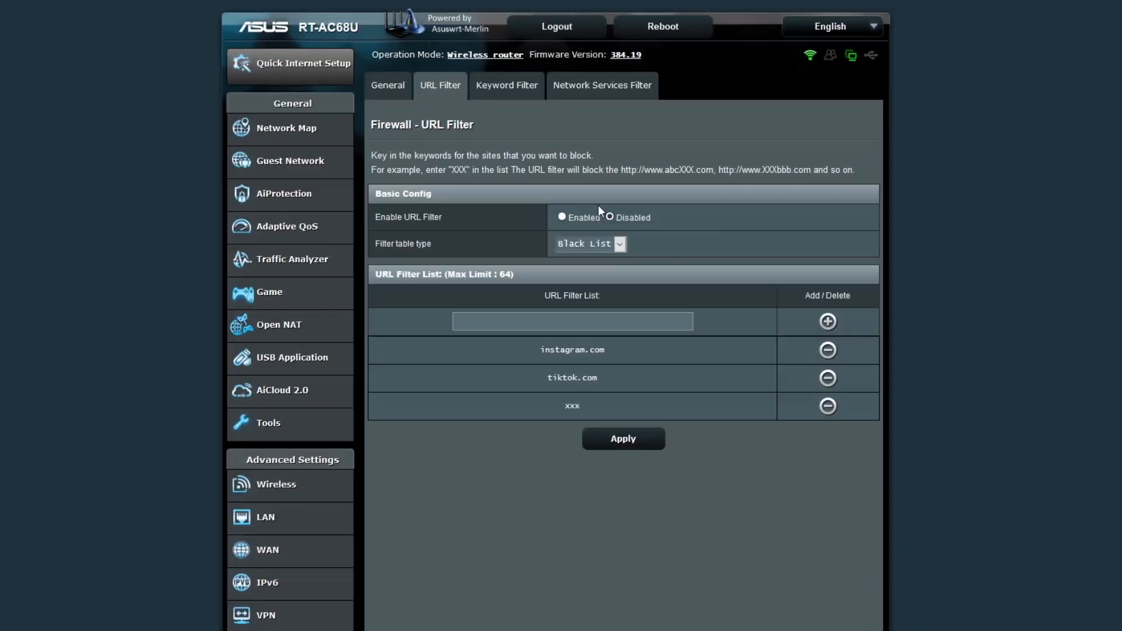
On Keyword Filter, add gambling to the keyword list and apply it.
click(506, 86)
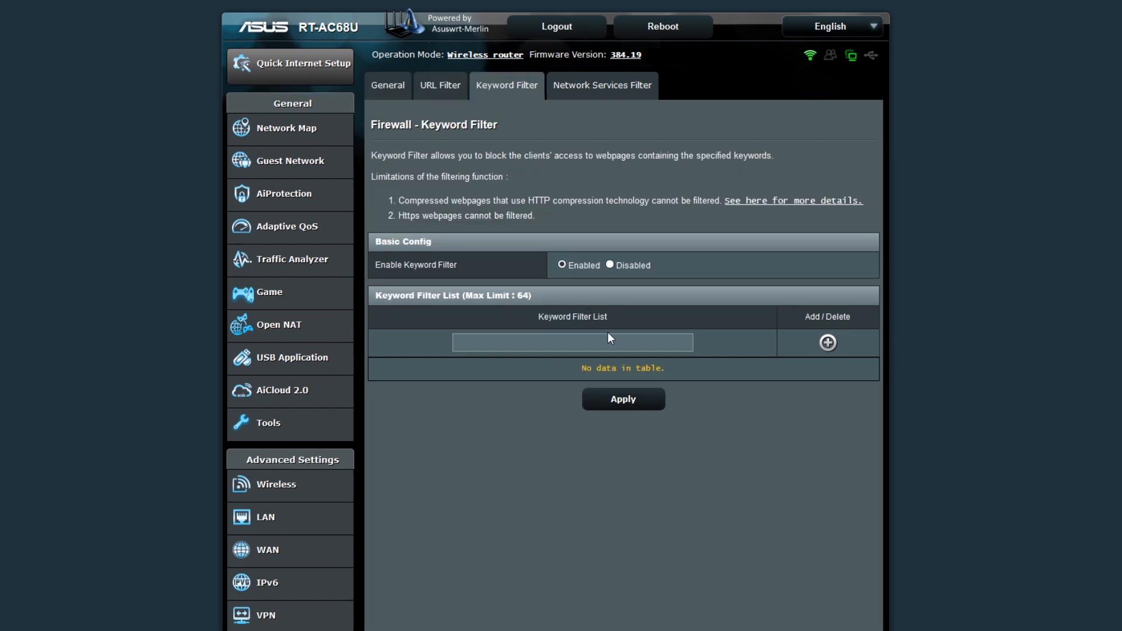
text(gambling)
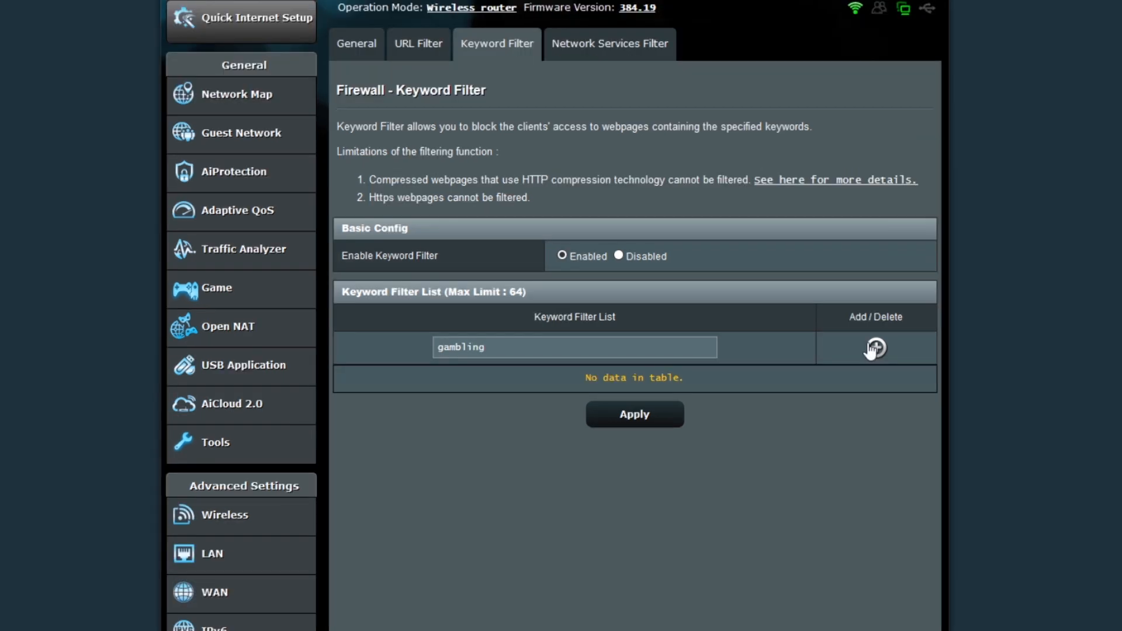
click(875, 348)
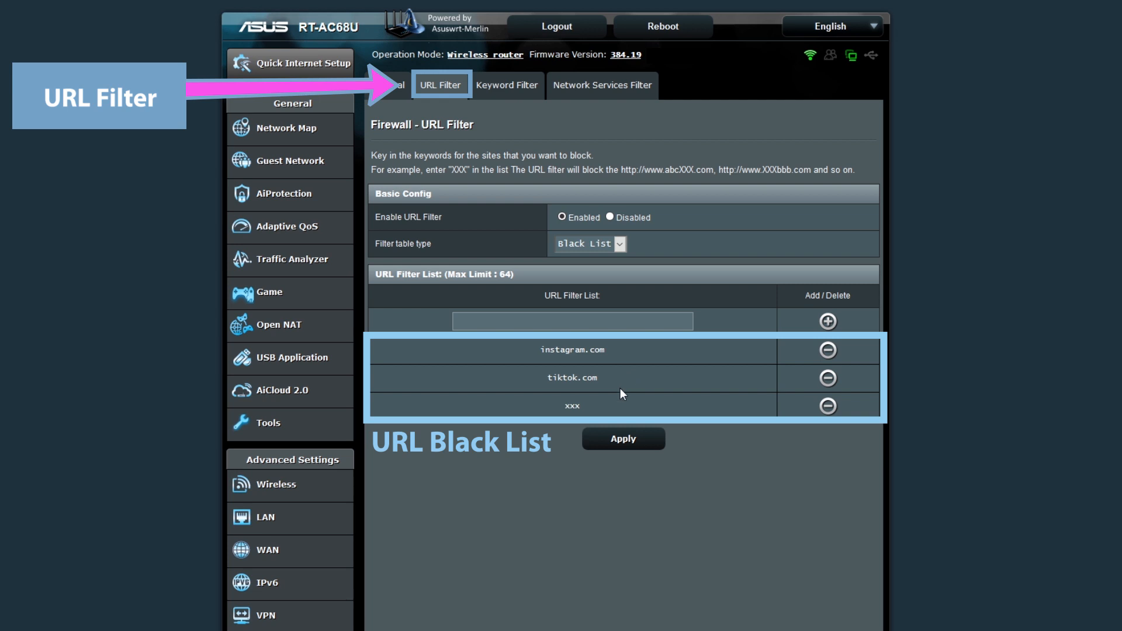
mouse_move(632, 343)
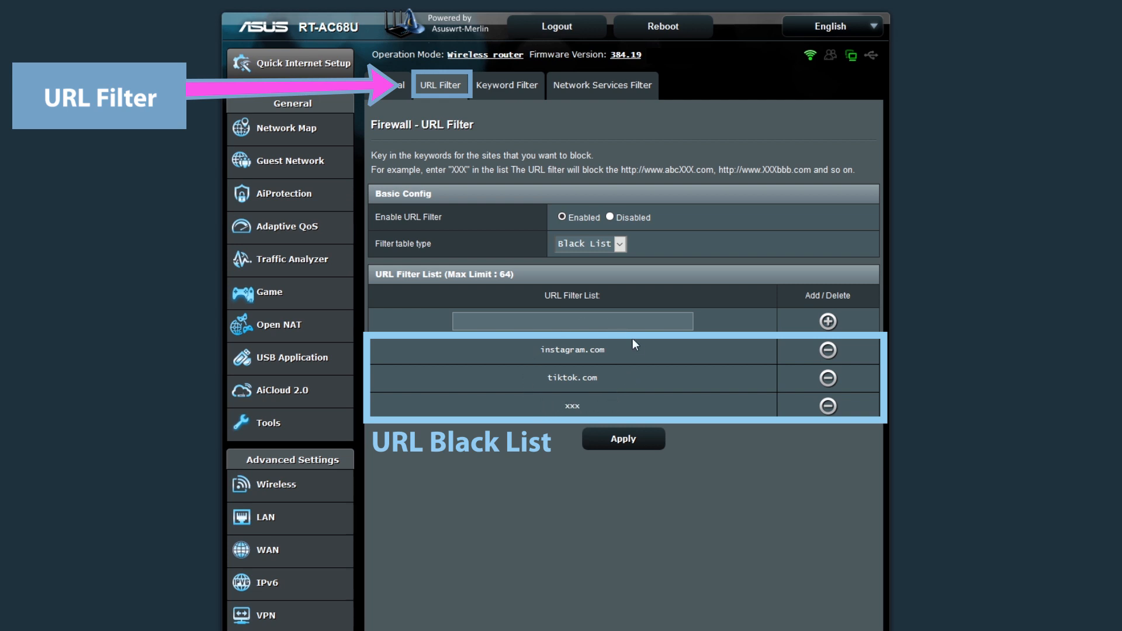
click(507, 84)
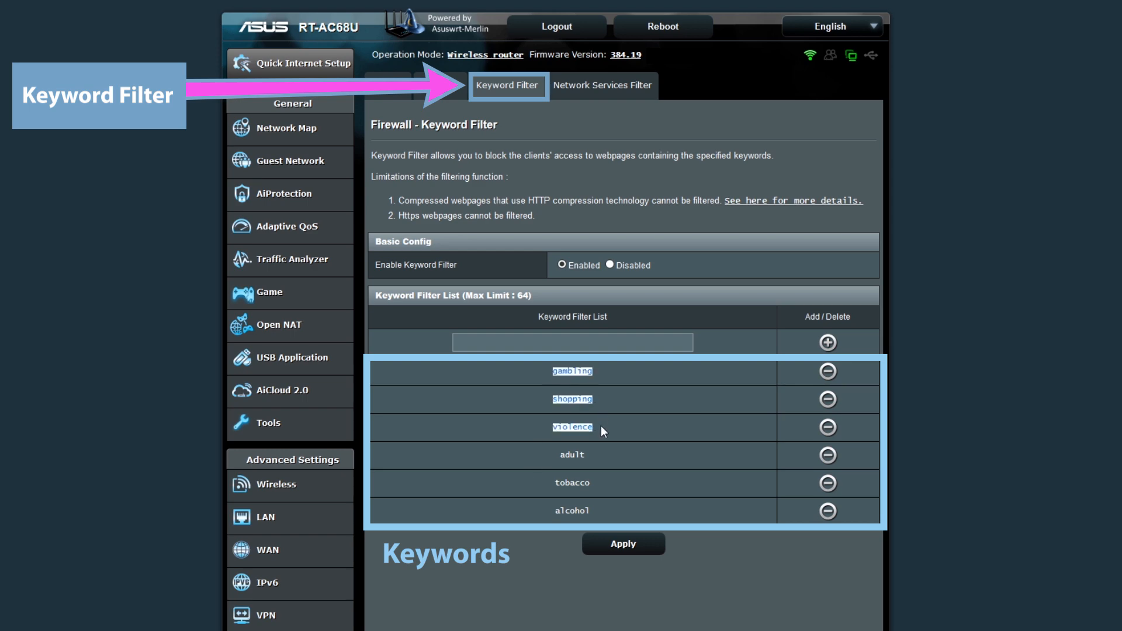
click(622, 543)
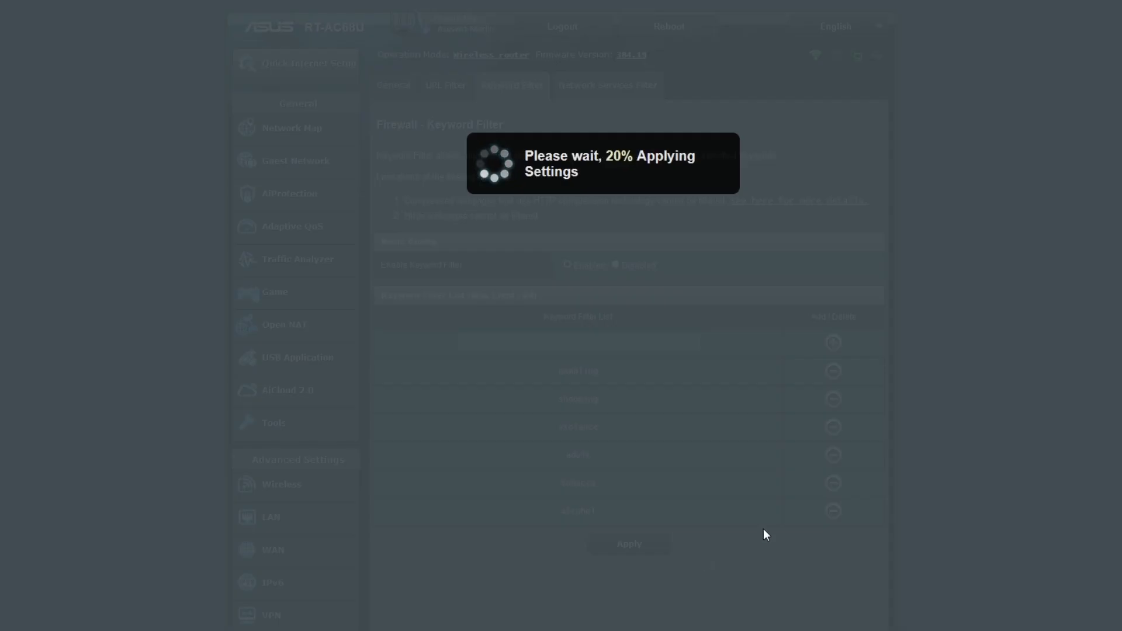
click(623, 543)
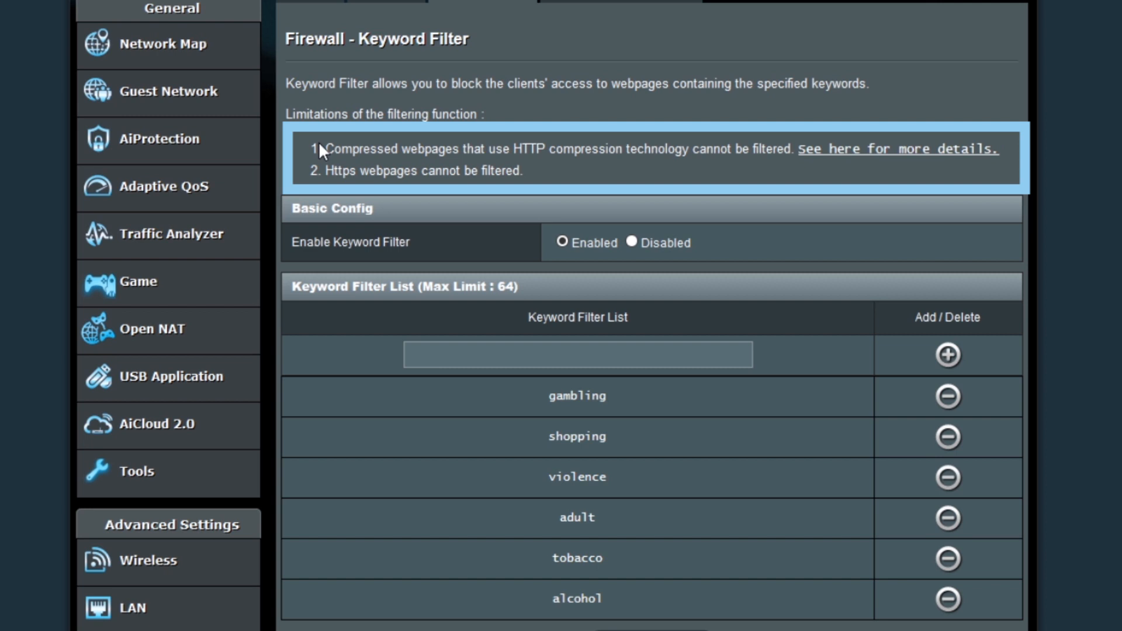
Turn the keyword filter off and save the setting.
drag(326, 149, 709, 148)
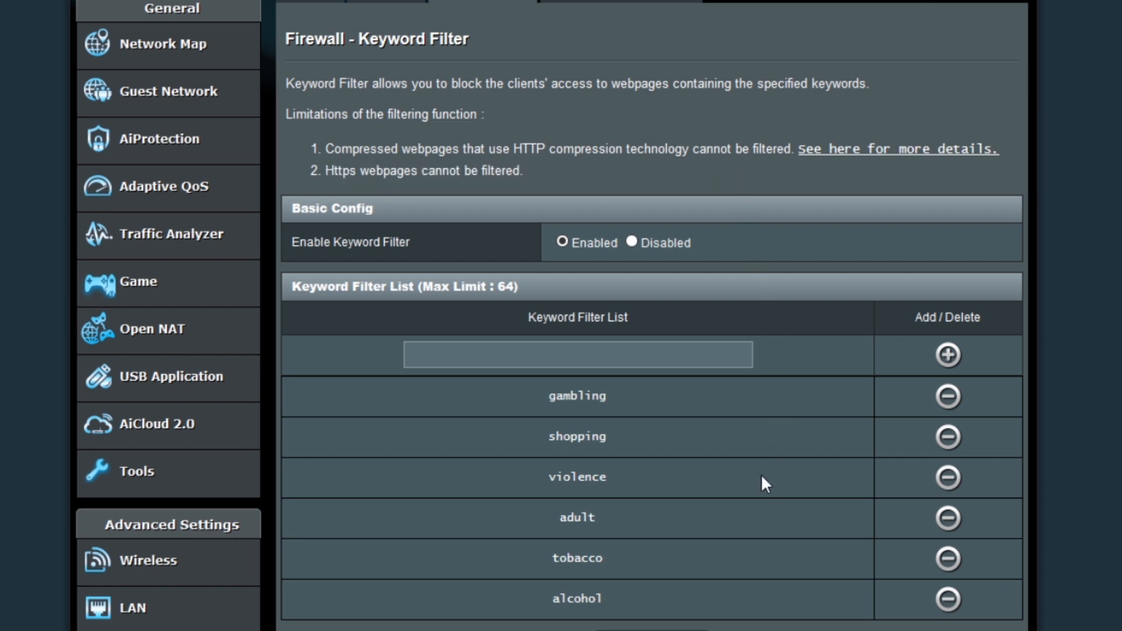
mouse_move(739, 499)
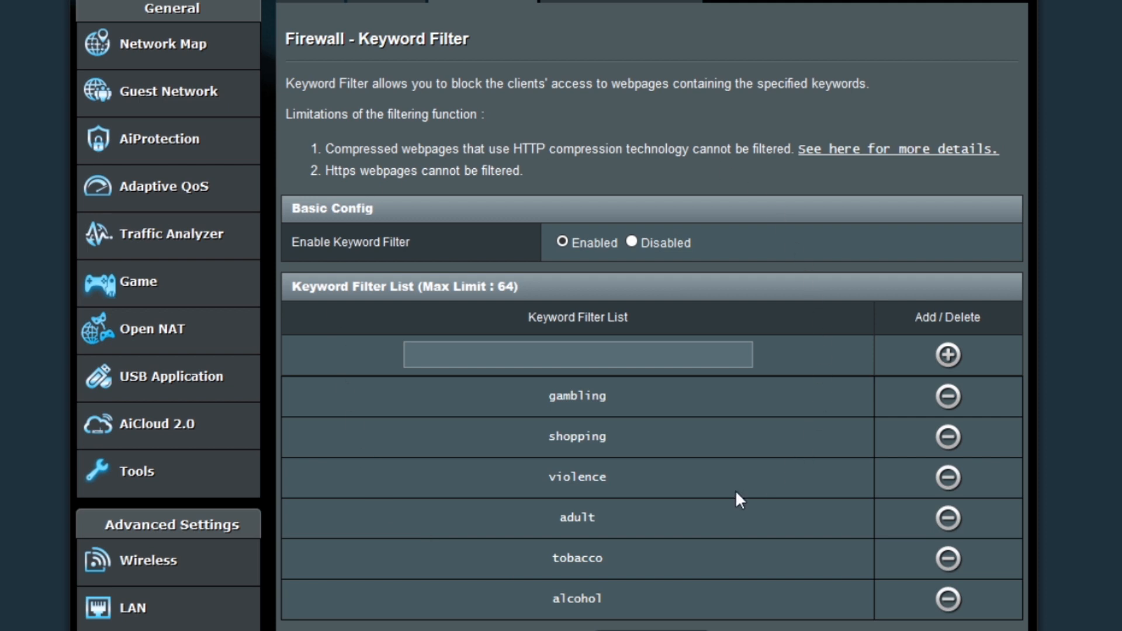
mouse_move(786, 297)
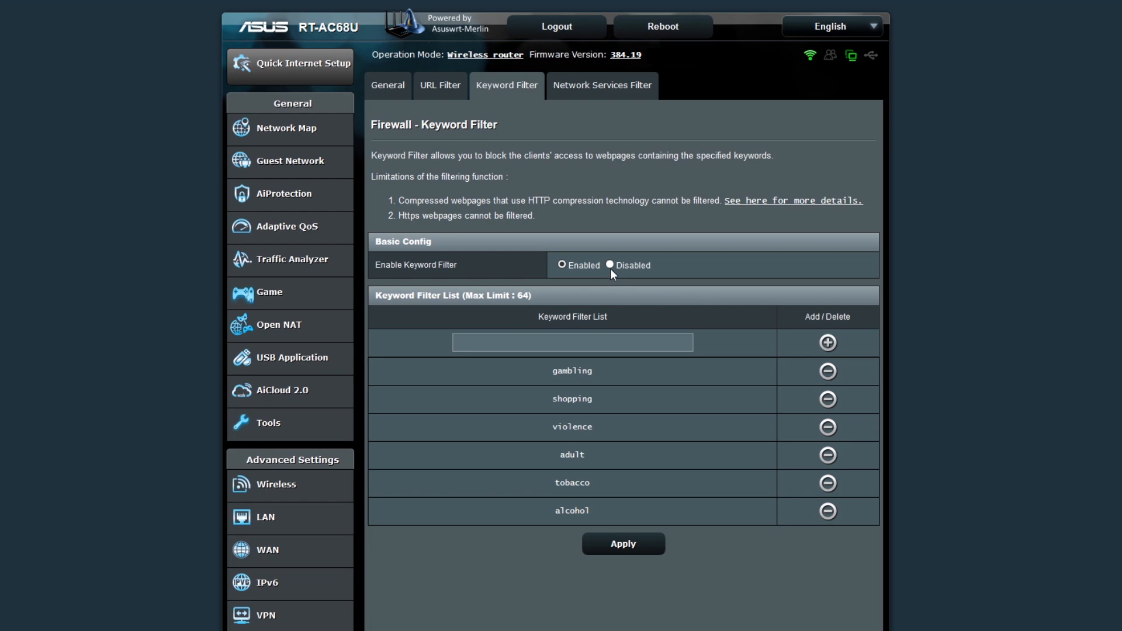
click(609, 265)
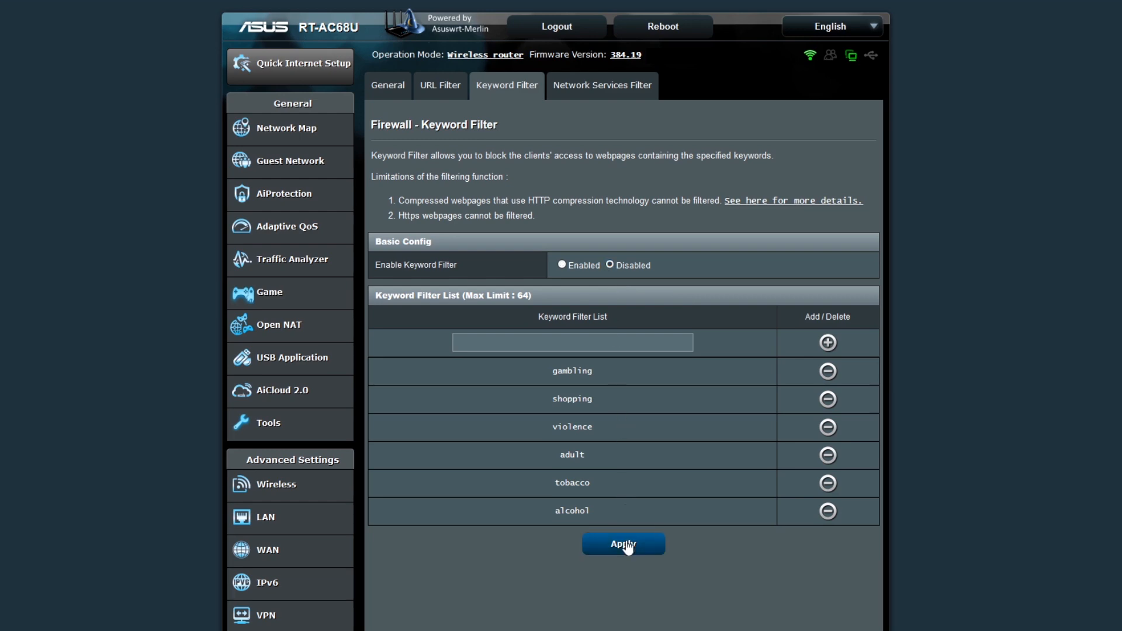
click(622, 544)
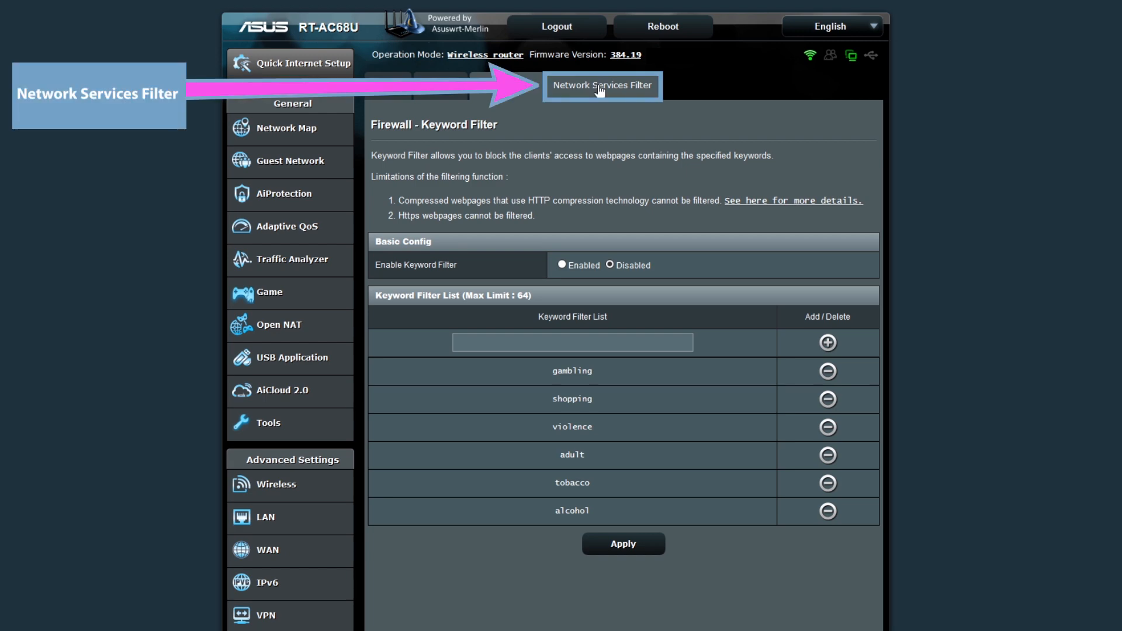
click(602, 85)
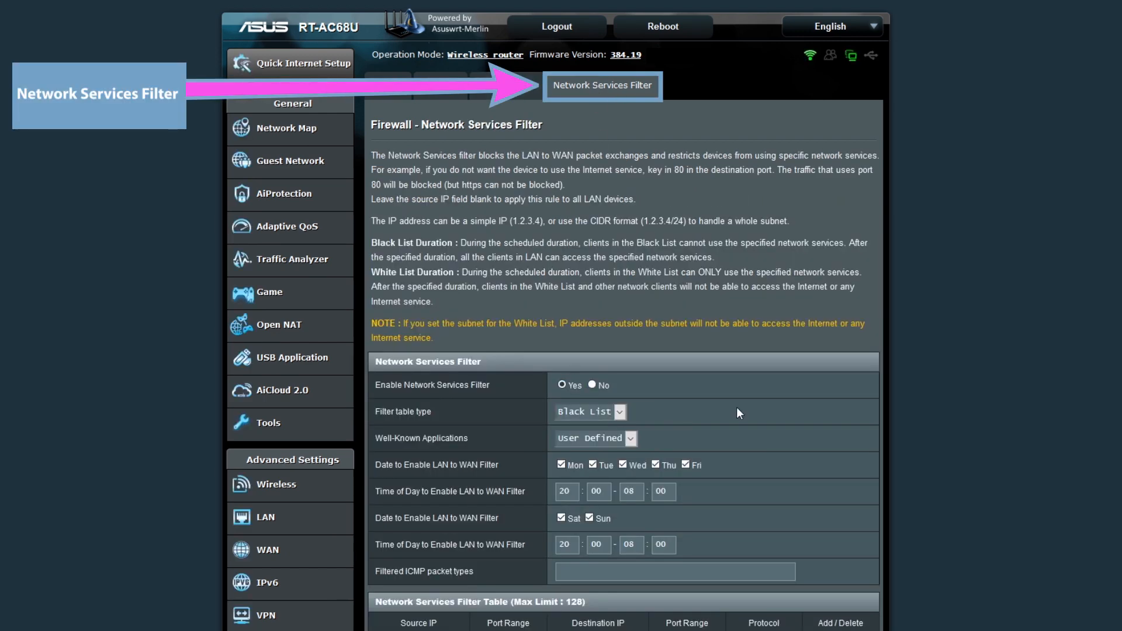
Add TCP filter rules for 192.168.1.52 on destination ports 80 and 443.
scroll(down, 3)
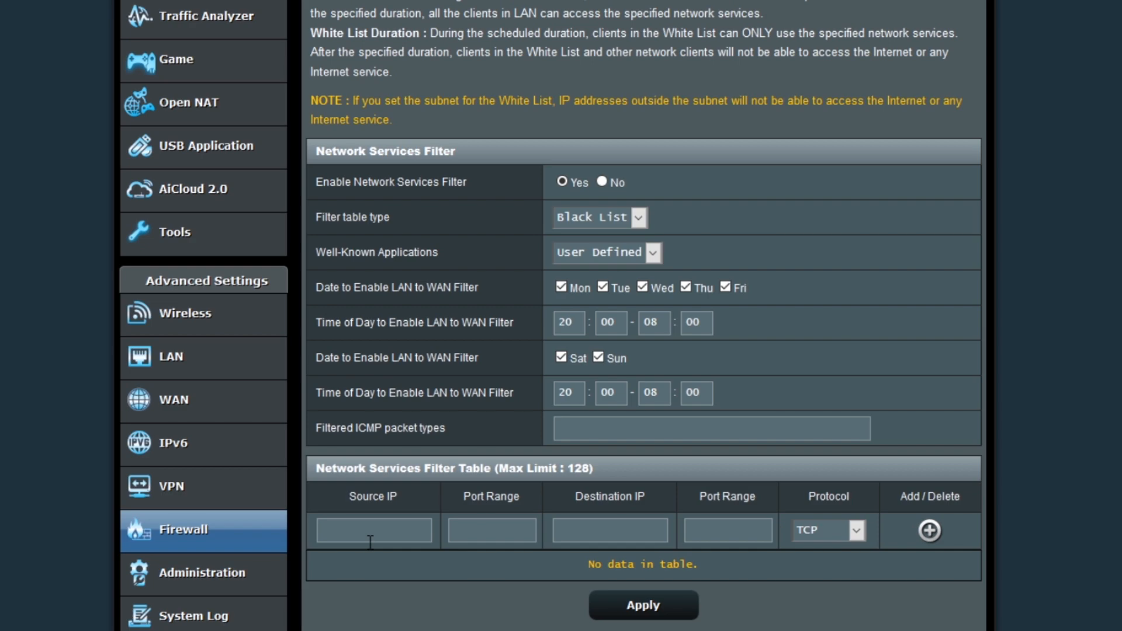
click(151, 263)
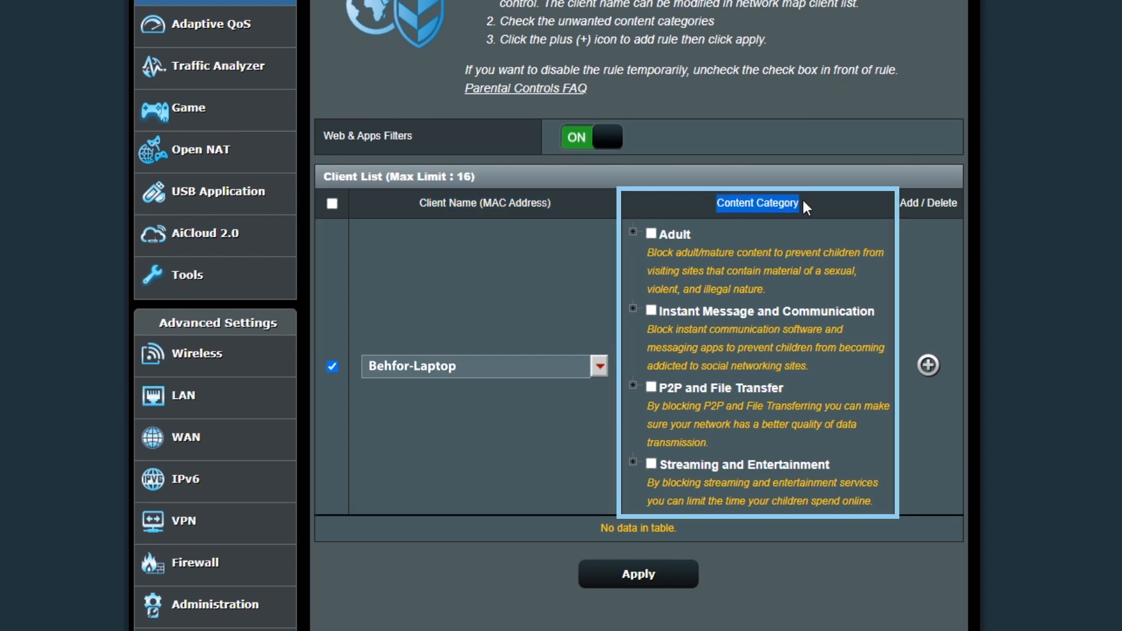
click(651, 234)
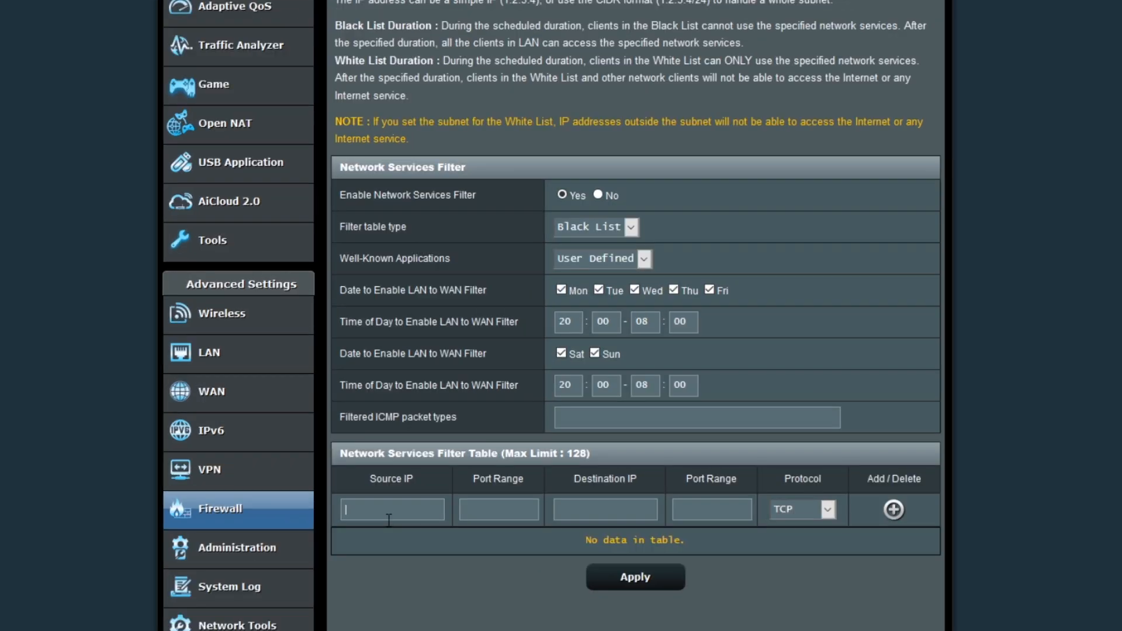
text(8)
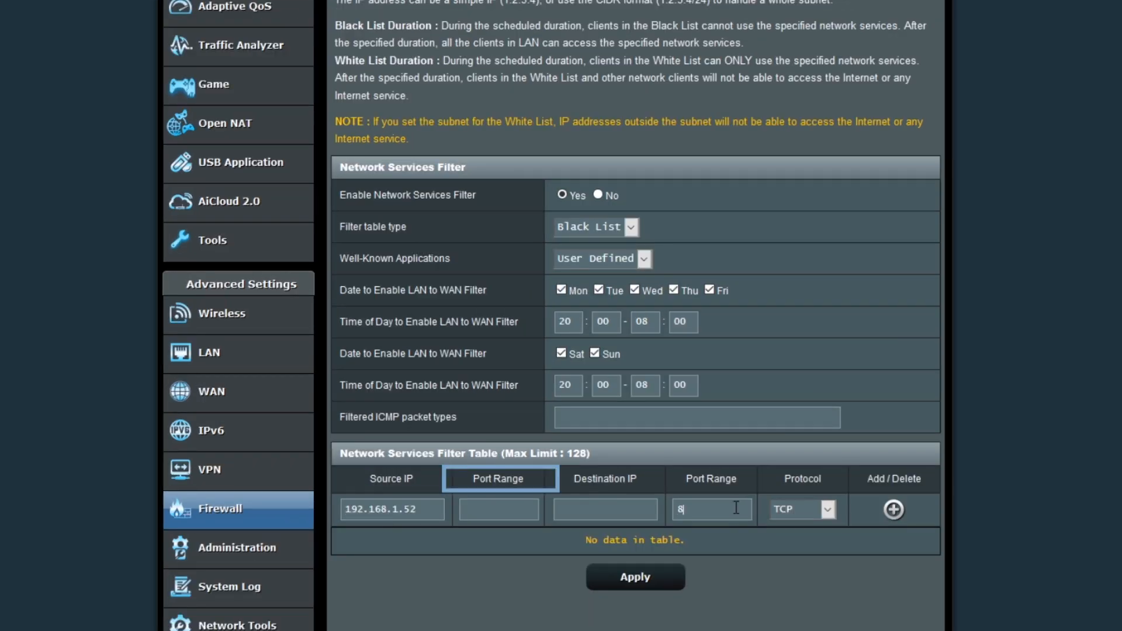
click(892, 508)
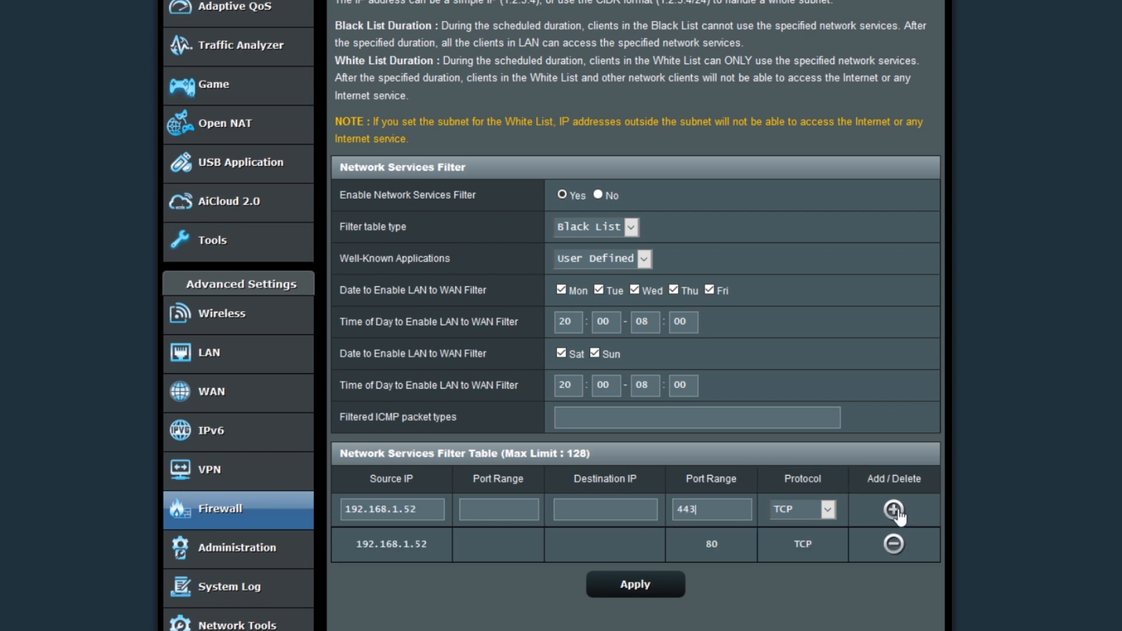
click(892, 508)
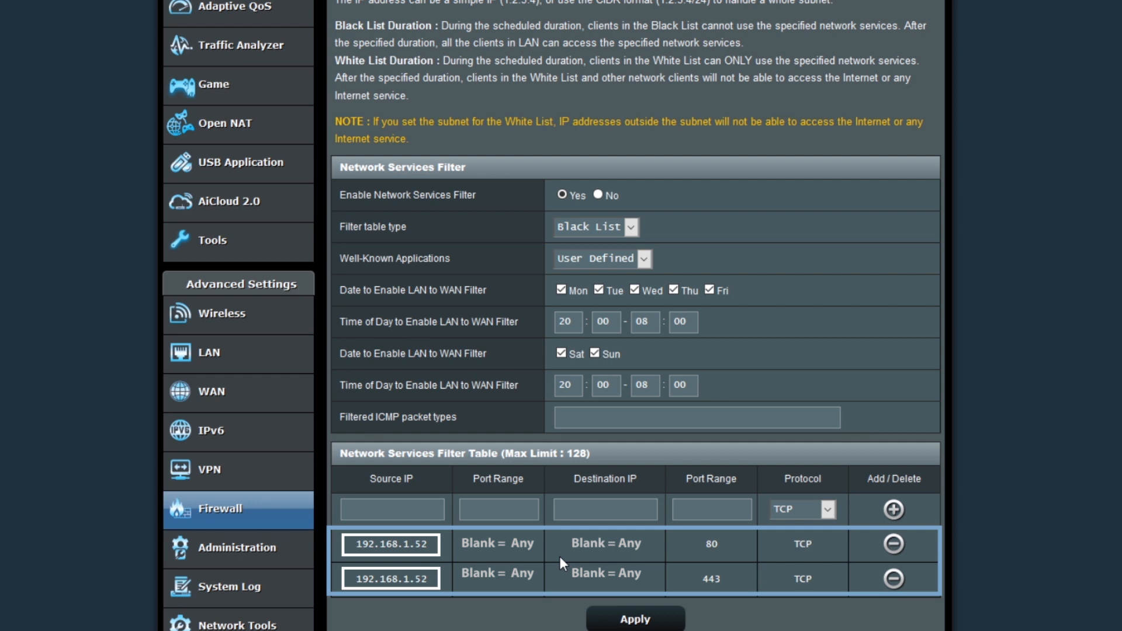
text(Behfor-Laptop)
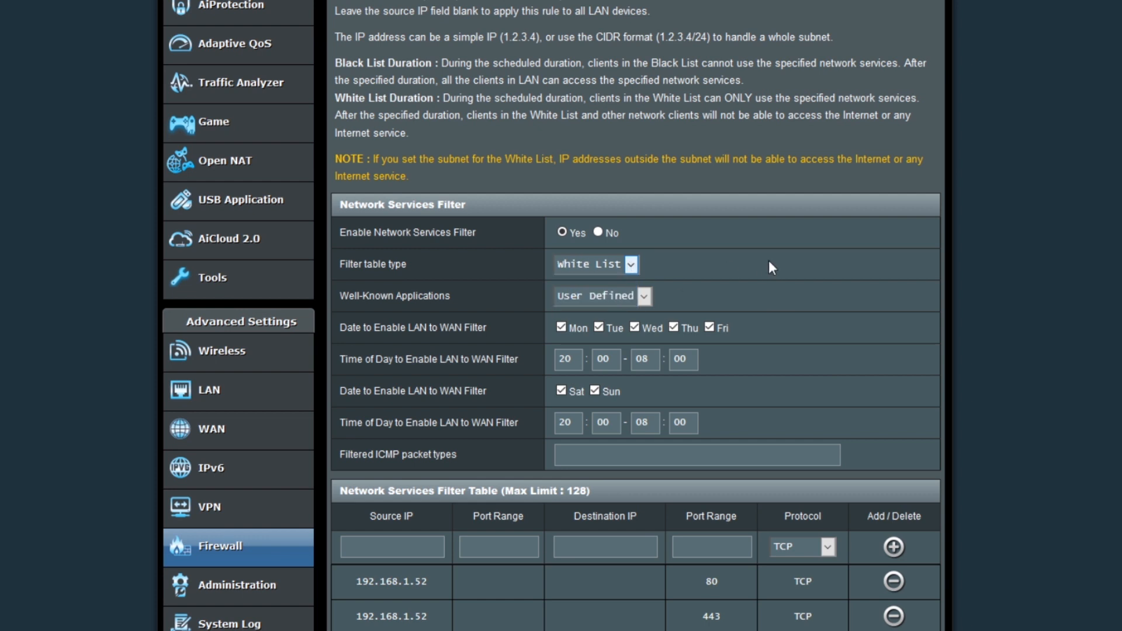
mouse_move(1027, 506)
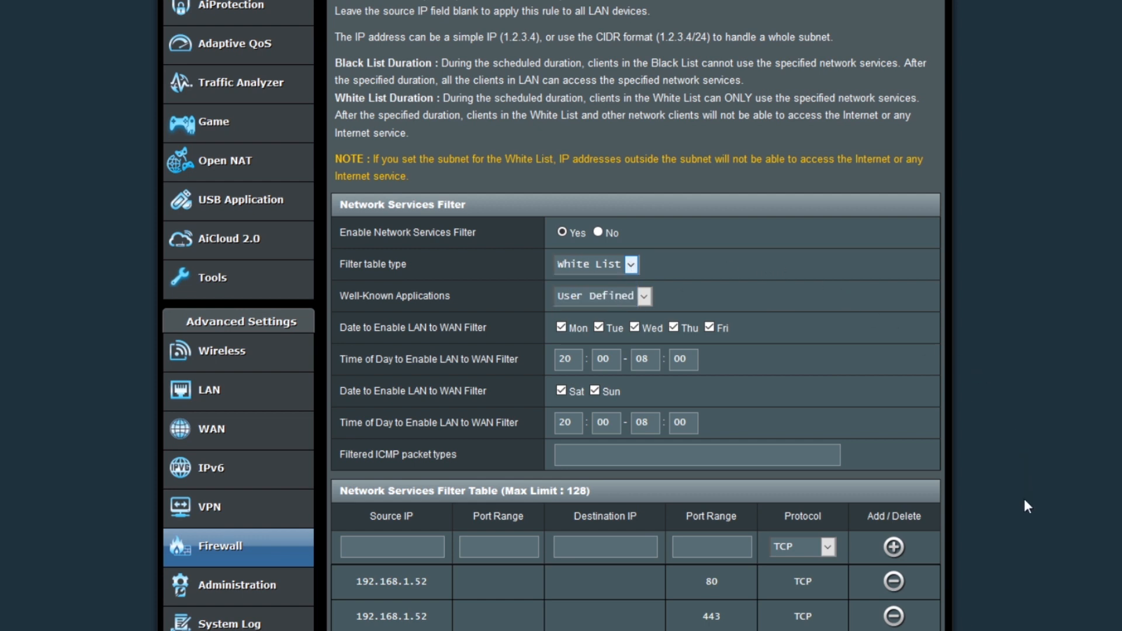